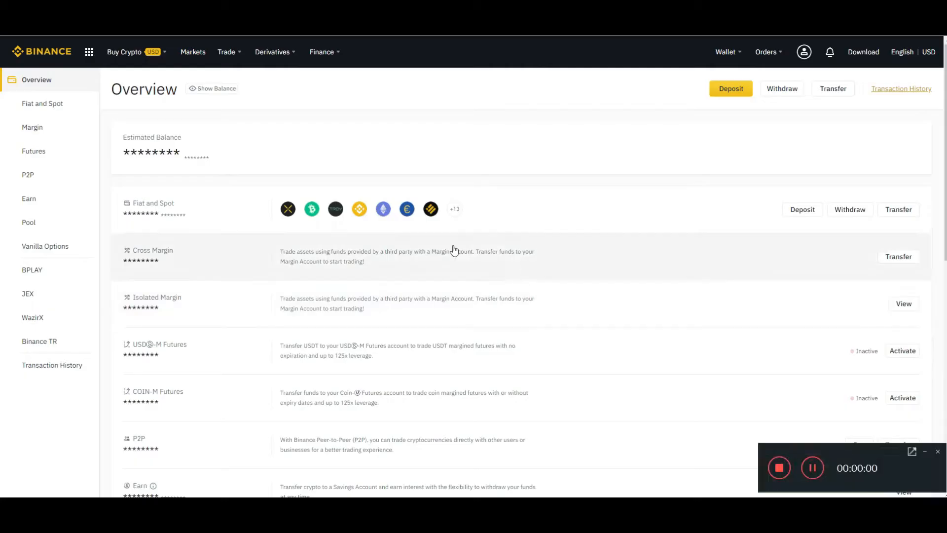
{"action": "mouse_move", "coordinate": [407, 209]}
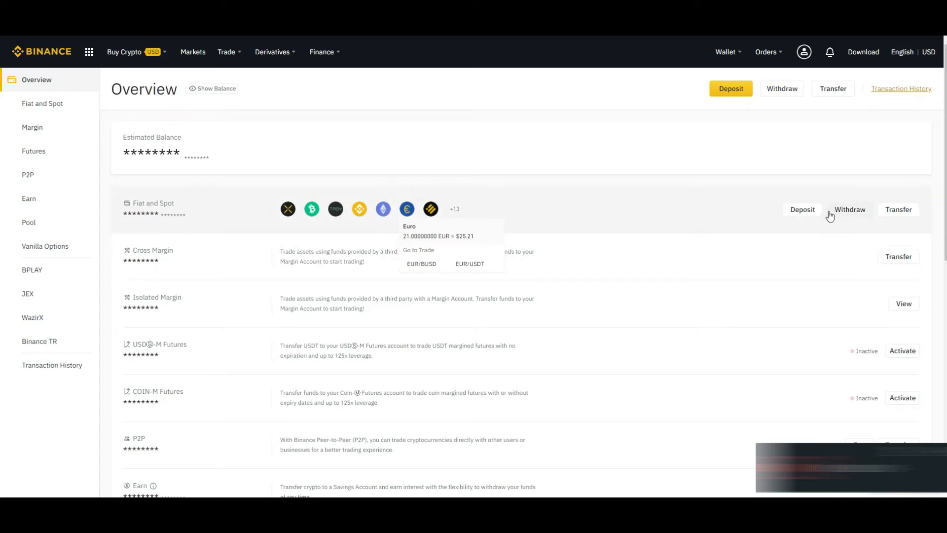
Start a fiat withdrawal from the Fiat and Spot wallet row
{"action": "left_click", "coordinate": [848, 209]}
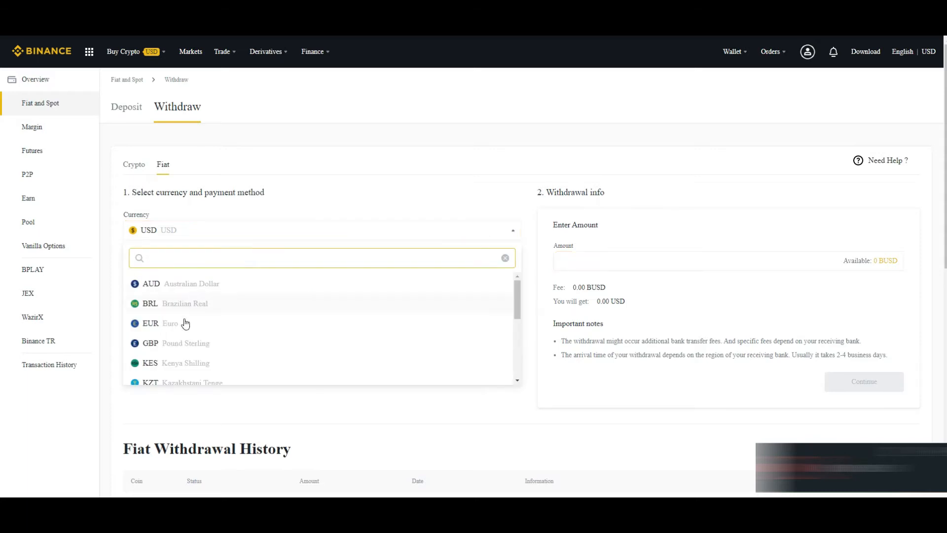
Choose EUR, keep Bank Transfer (SEPA), and enter a 21 EUR amount
{"action": "left_click", "coordinate": [150, 323]}
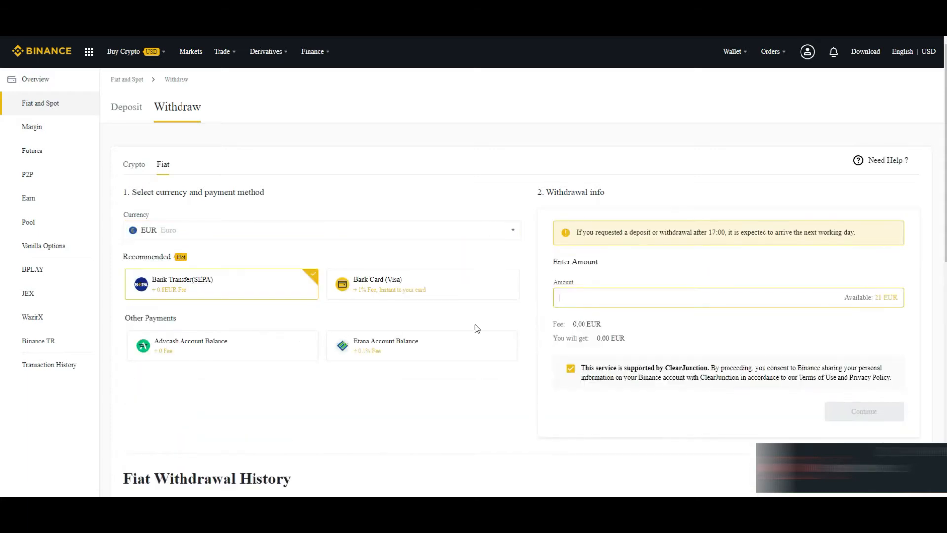
{"action": "mouse_move", "coordinate": [884, 302]}
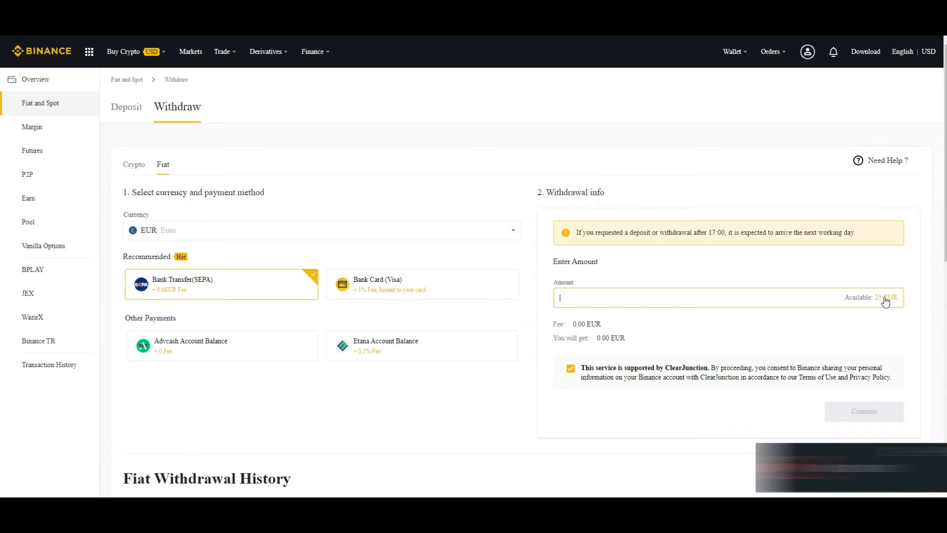
{"action": "type", "text": "21"}
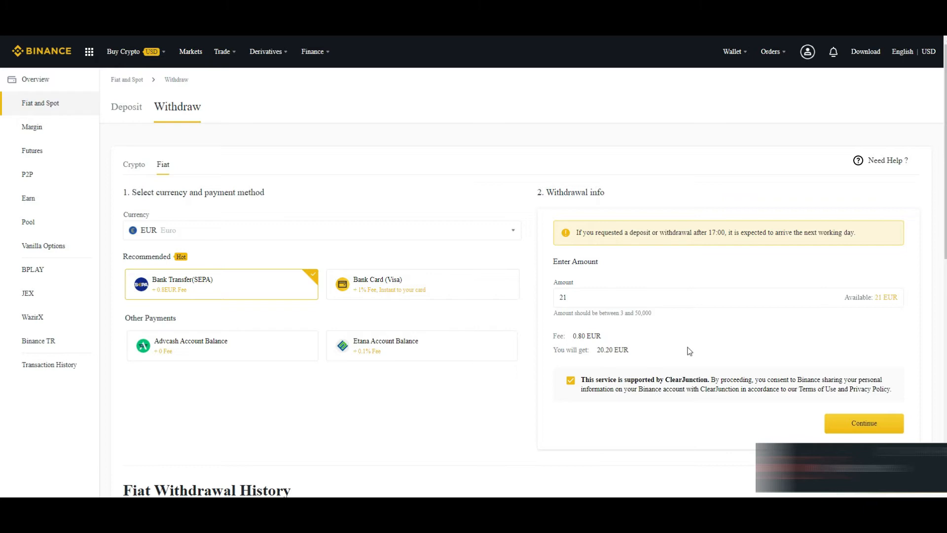
{"action": "left_click", "coordinate": [728, 297]}
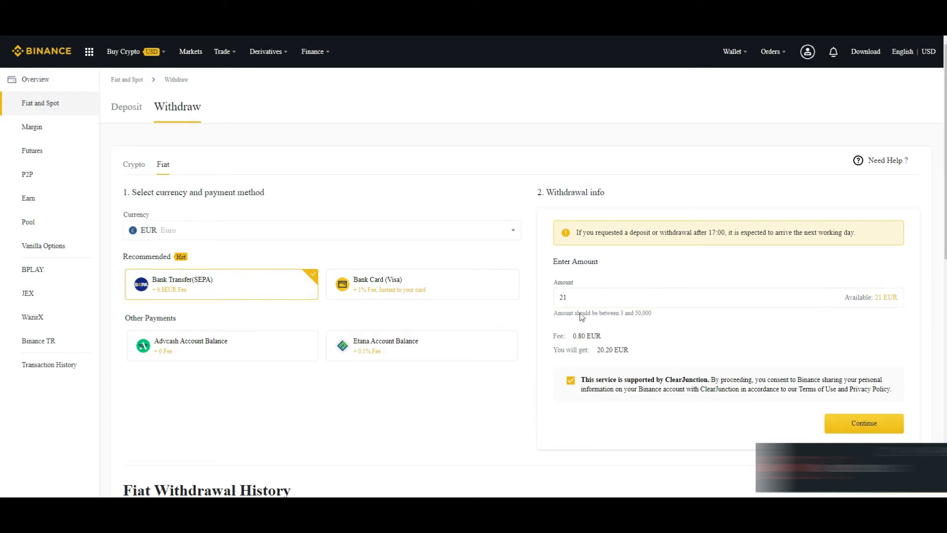
{"action": "mouse_move", "coordinate": [628, 386]}
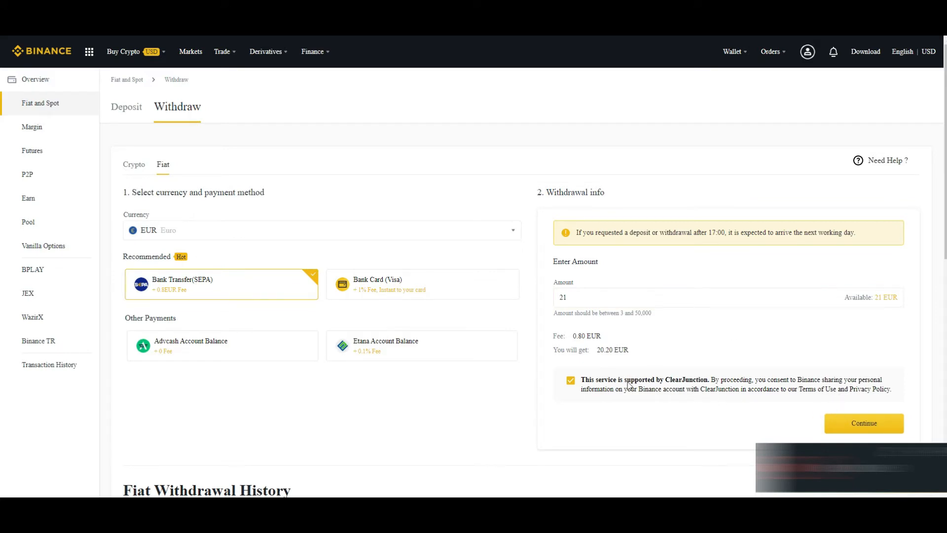
{"action": "mouse_move", "coordinate": [427, 290]}
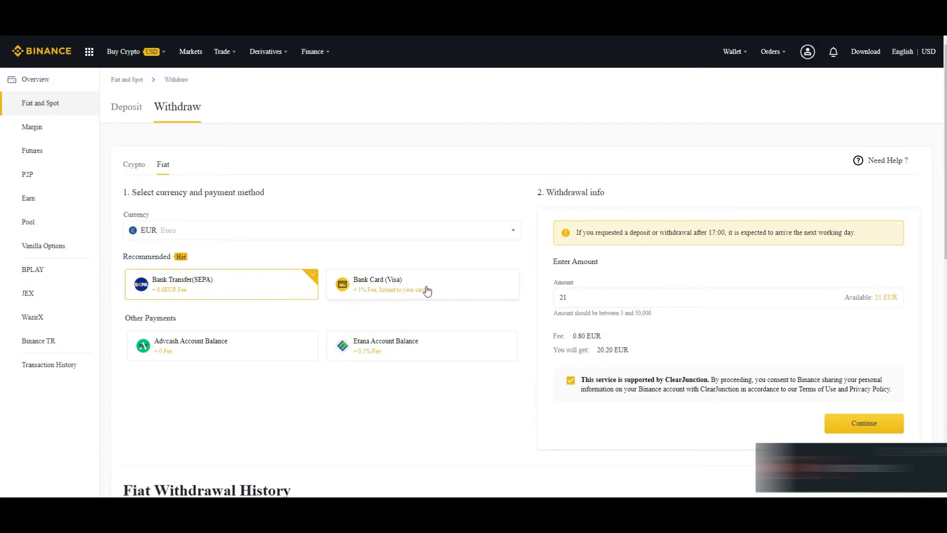
Switch to Bank Card (Visa) and enter 21 EUR, receiving 20.79 EUR
{"action": "left_click", "coordinate": [421, 284]}
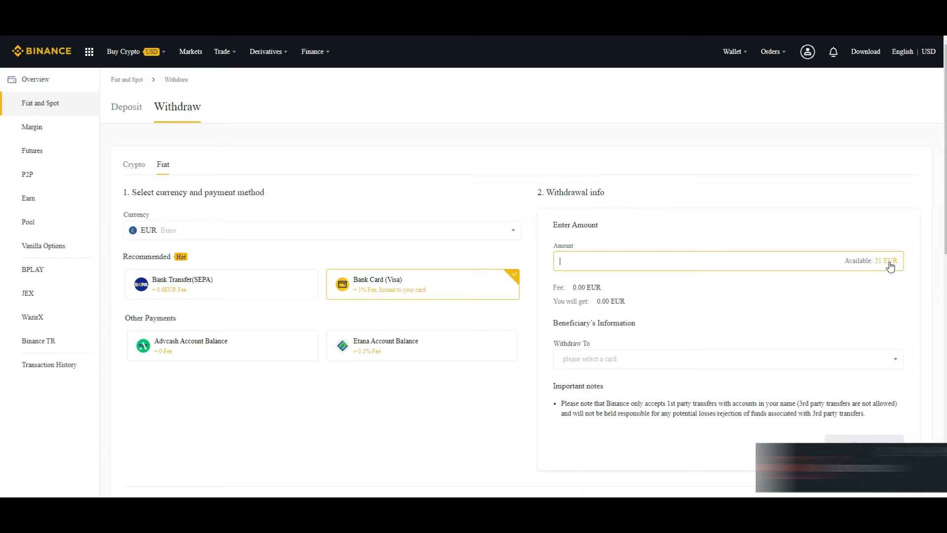
{"action": "type", "text": "21"}
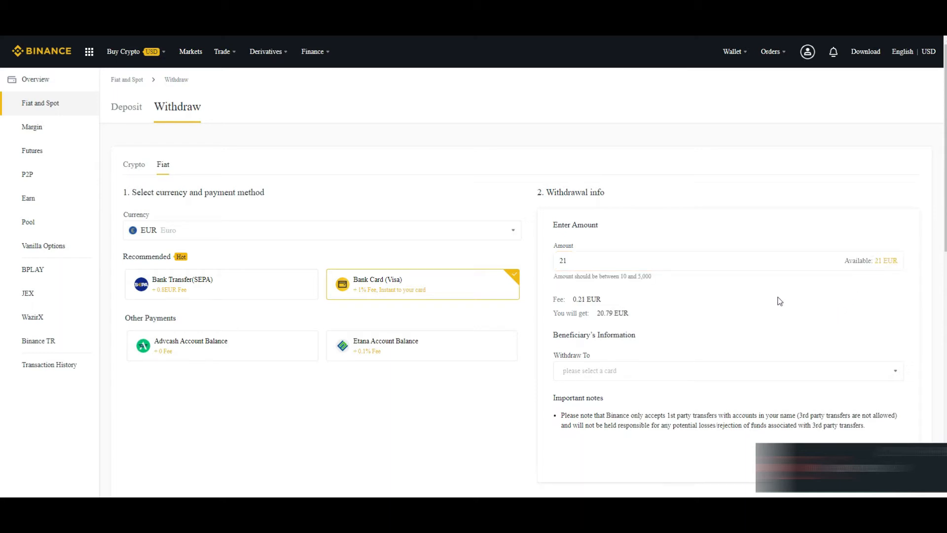
{"action": "mouse_move", "coordinate": [607, 311]}
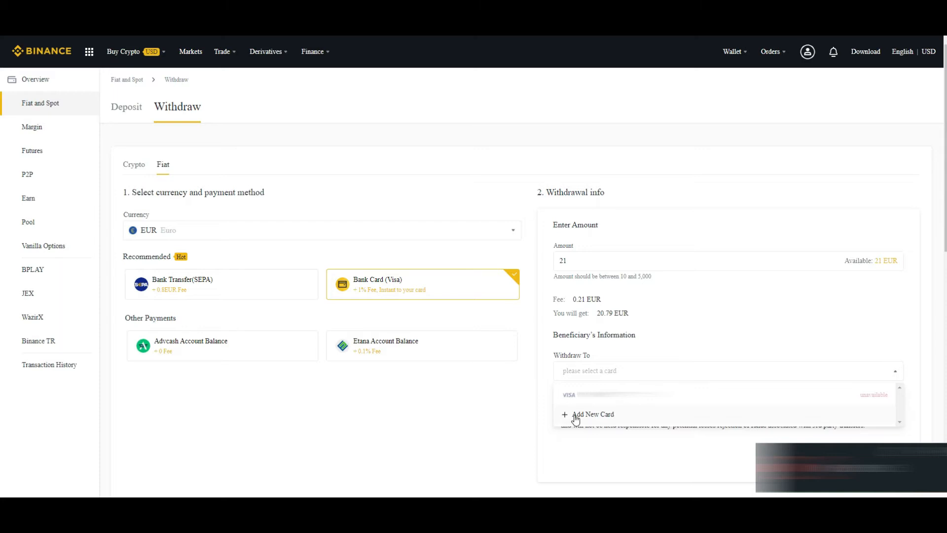
Add a new withdrawal card and enter expiry date 12/2024
{"action": "left_click", "coordinate": [592, 414]}
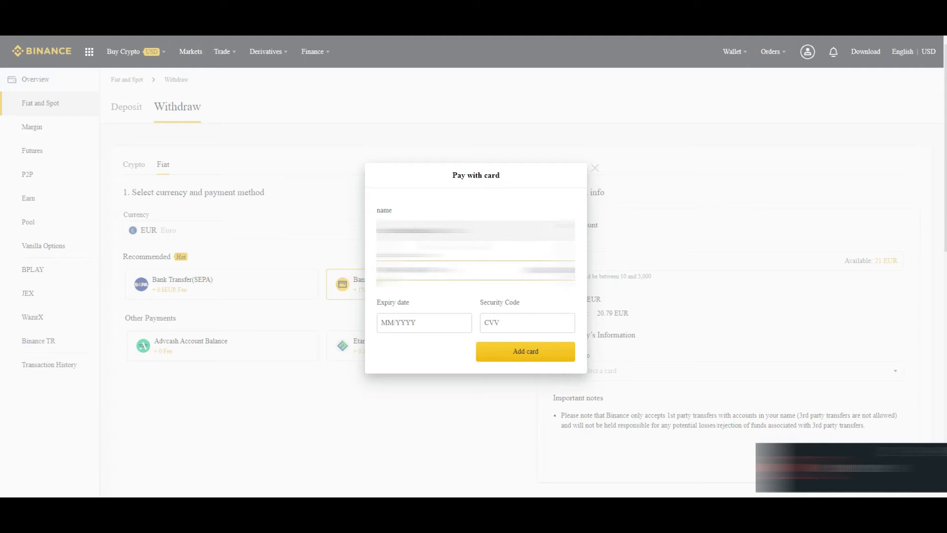
{"action": "mouse_move", "coordinate": [433, 365]}
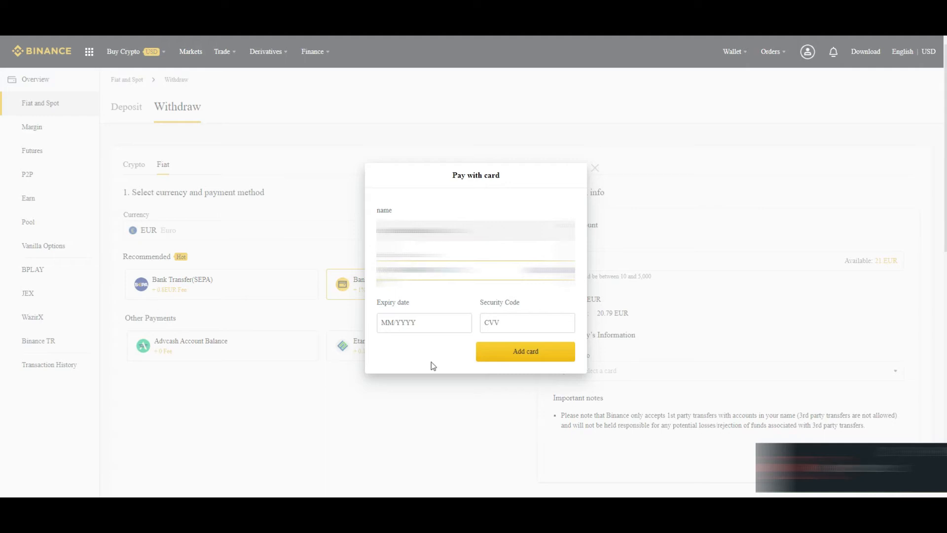
{"action": "type", "text": "12/2"}
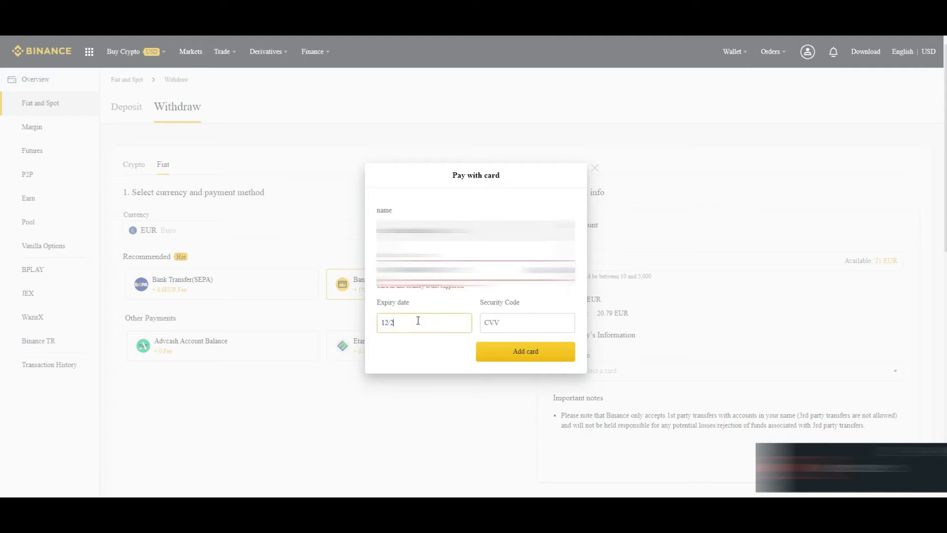
{"action": "type", "text": "024"}
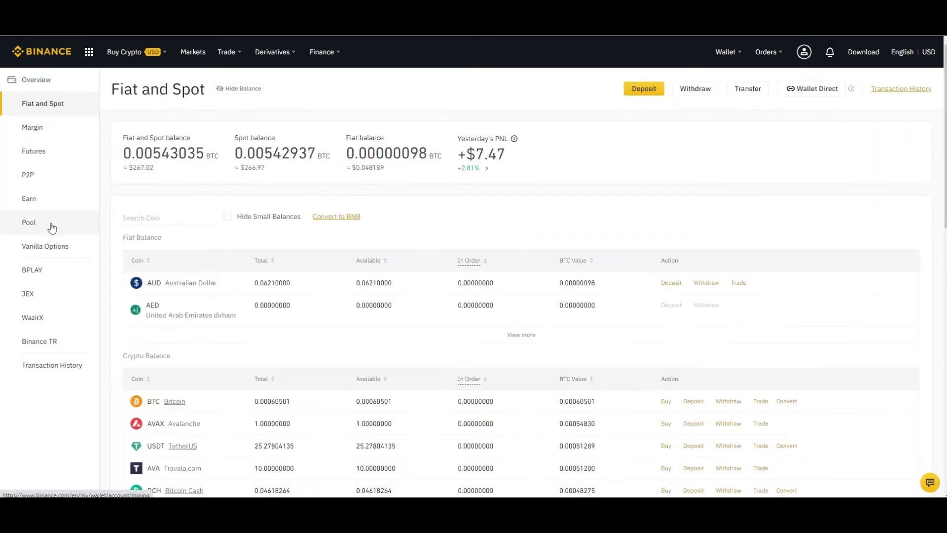
Review the Fiat and Spot balances and open a Transfer to the P2P wallet
{"action": "scroll", "scroll_direction": "down", "scroll_amount": 3}
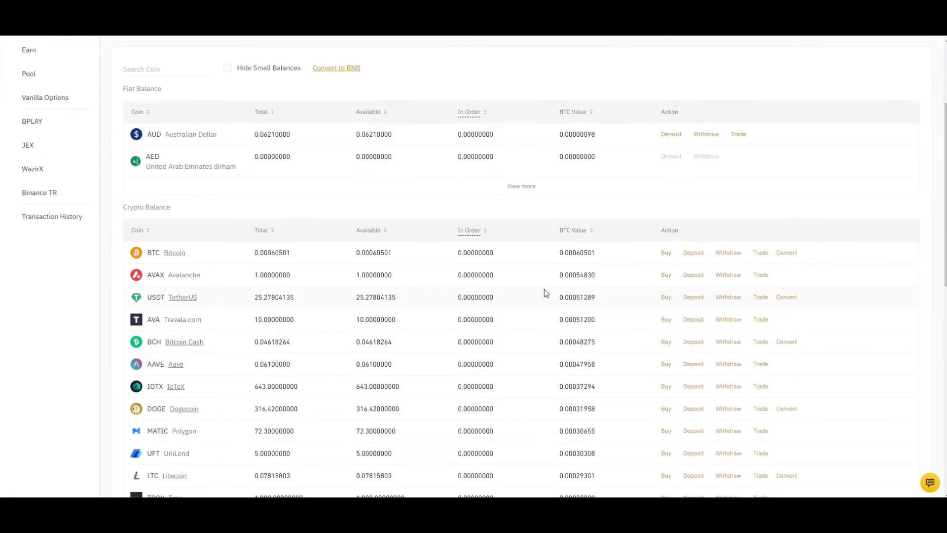
{"action": "mouse_move", "coordinate": [182, 305]}
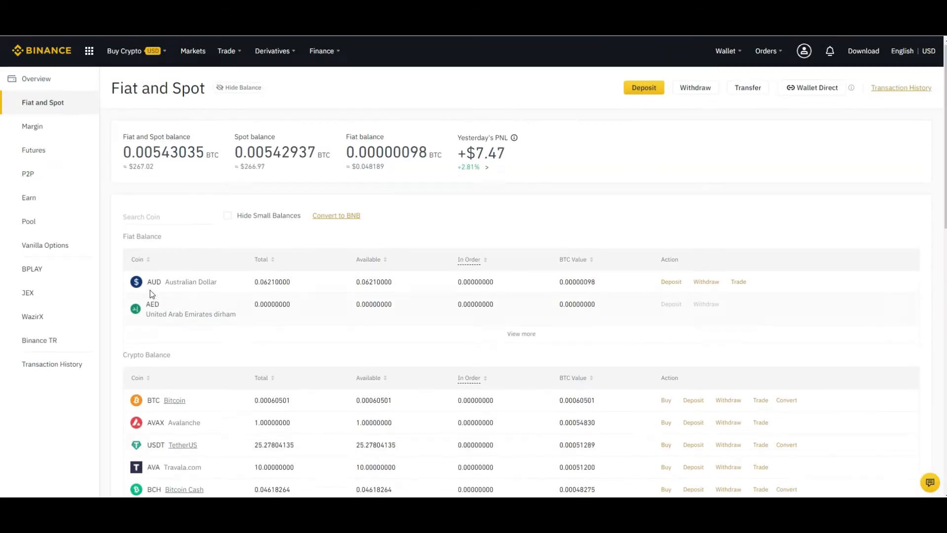
{"action": "left_click", "coordinate": [747, 88]}
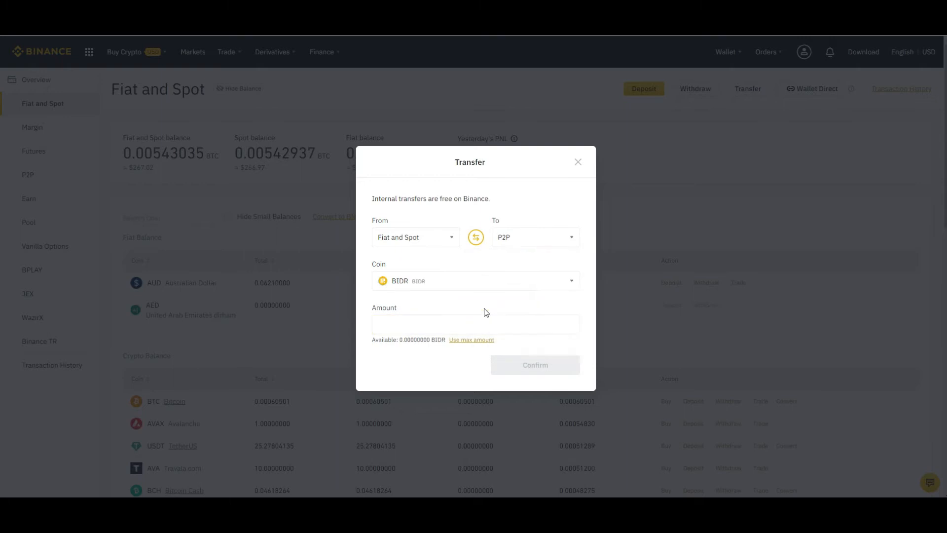
Transfer the maximum 25.27804135 USDT from Fiat and Spot to P2P
{"action": "left_click", "coordinate": [474, 280]}
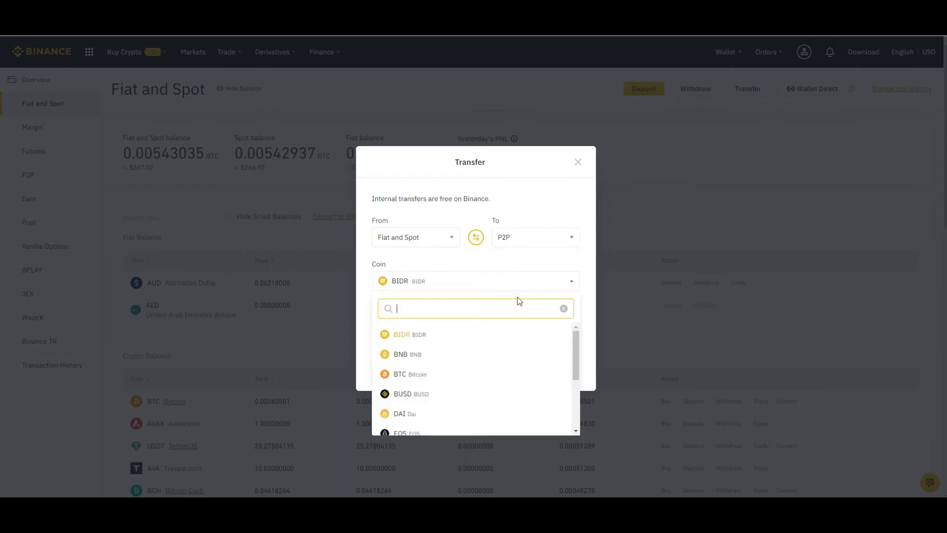
{"action": "type", "text": "u"}
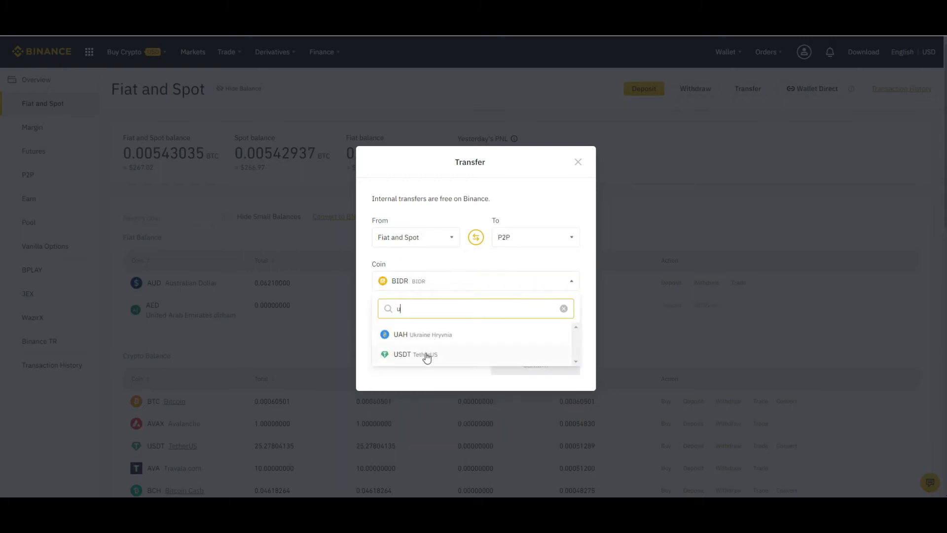
{"action": "left_click", "coordinate": [414, 354]}
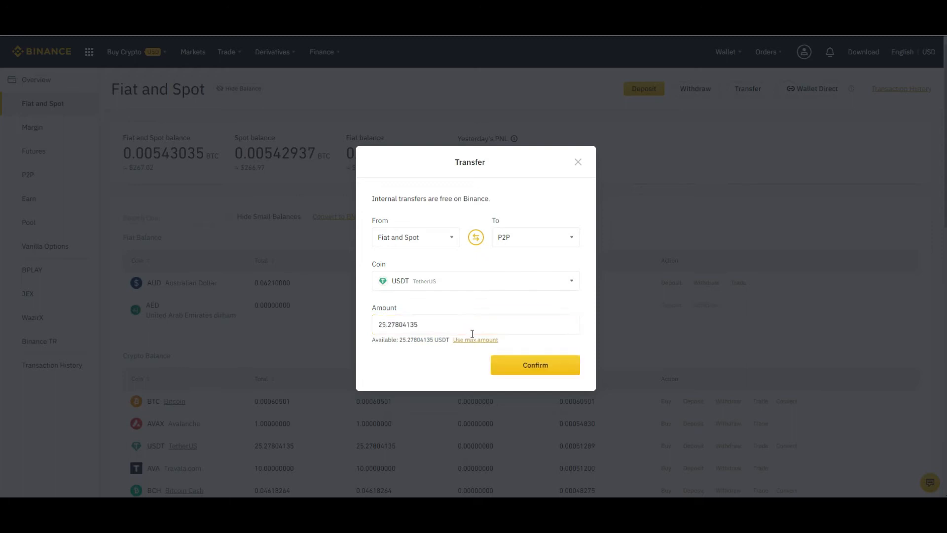
{"action": "left_click", "coordinate": [535, 364]}
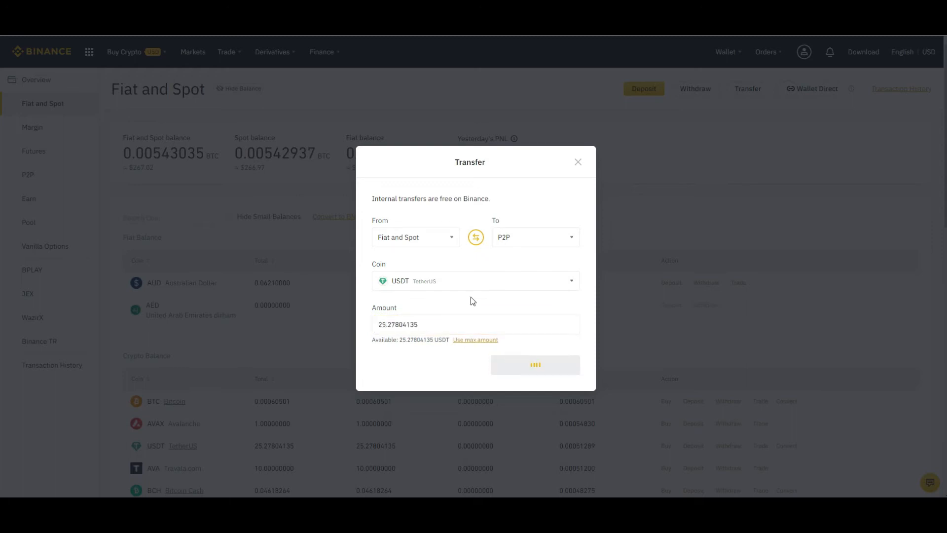
{"action": "left_click", "coordinate": [534, 365]}
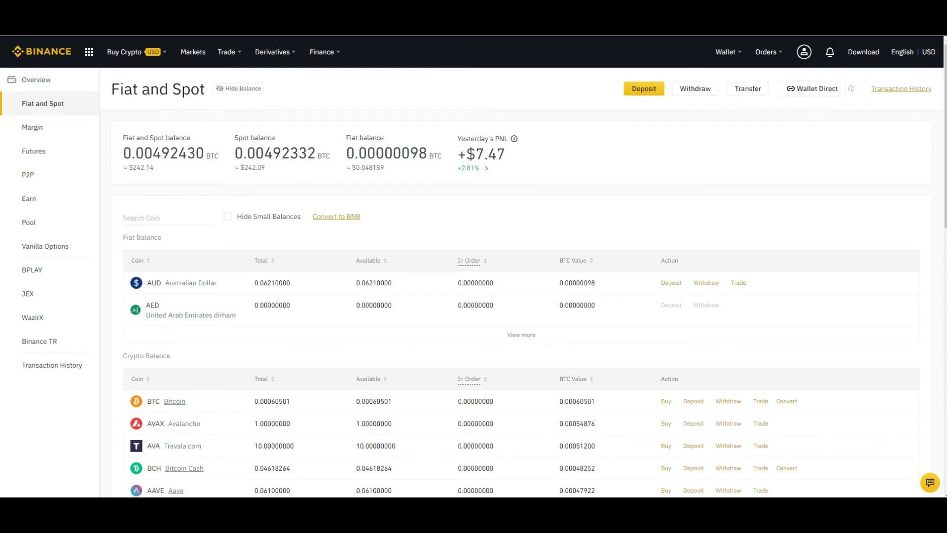
Show the P2P wallet's 25.27804135 USDT balance and begin selling USDT
{"action": "left_click", "coordinate": [27, 175]}
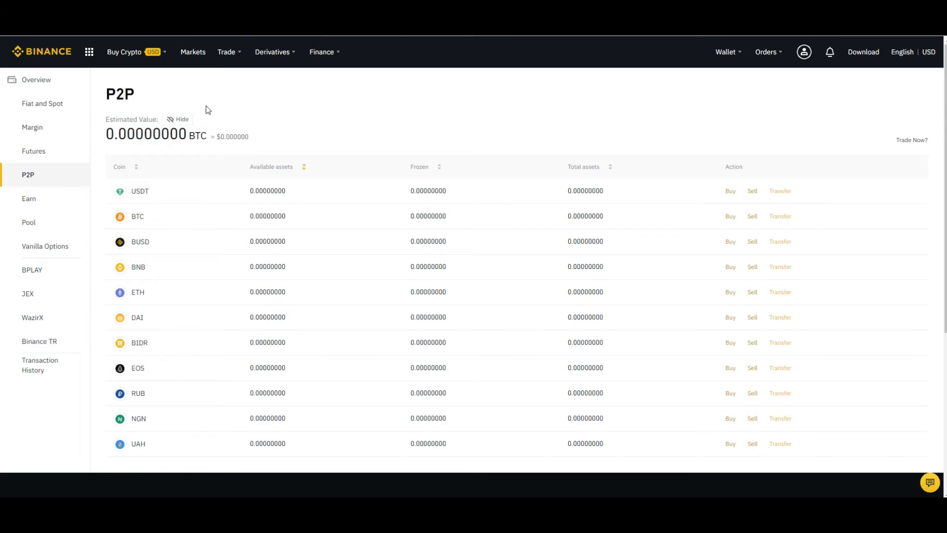
{"action": "left_click", "coordinate": [178, 118]}
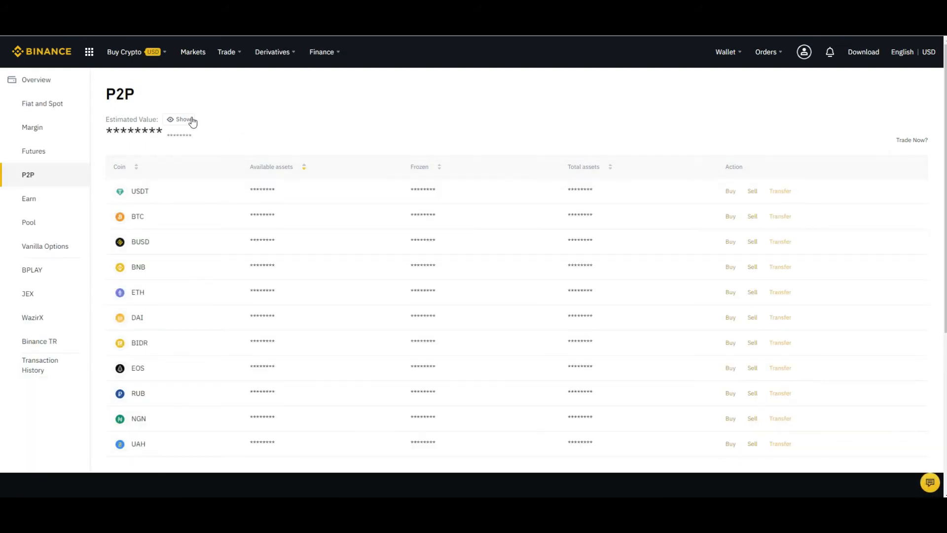
{"action": "left_click", "coordinate": [183, 119]}
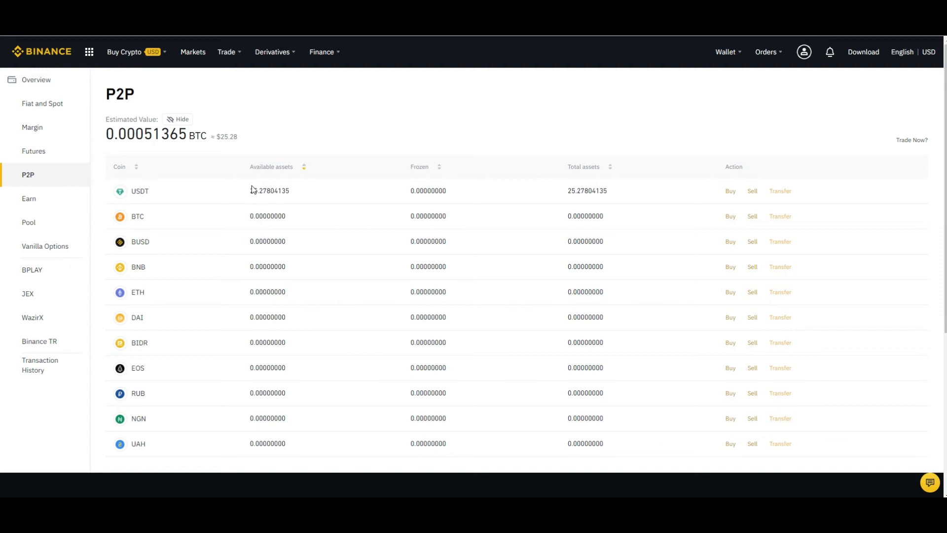
{"action": "mouse_move", "coordinate": [246, 190]}
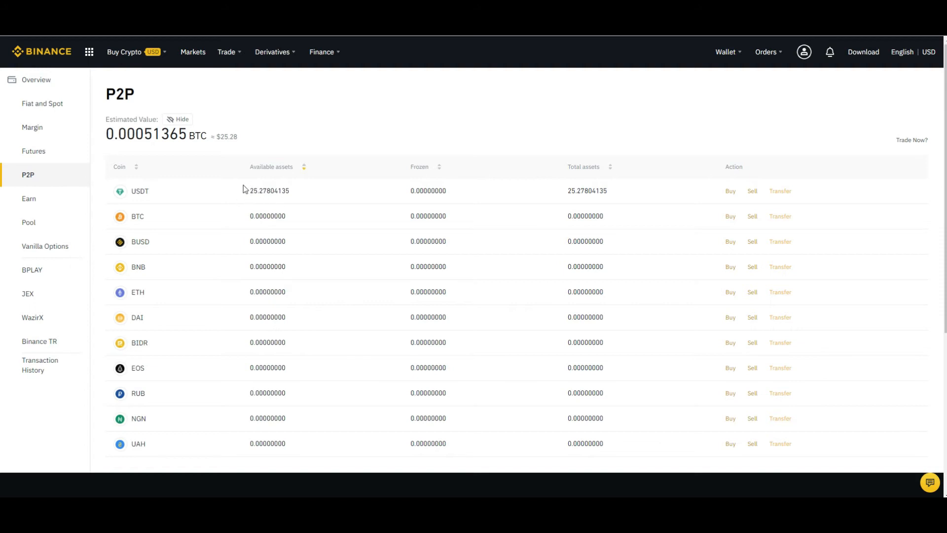
{"action": "mouse_move", "coordinate": [264, 188]}
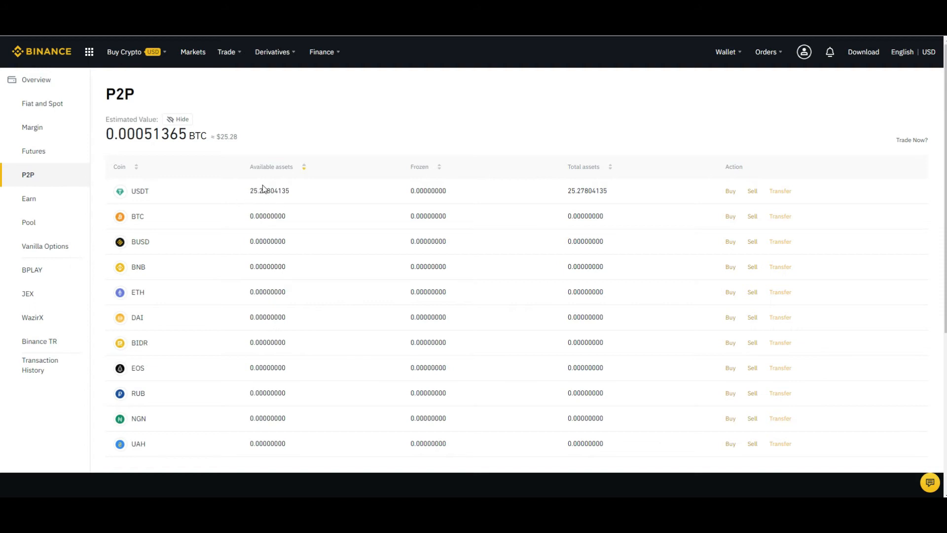
{"action": "mouse_move", "coordinate": [723, 210]}
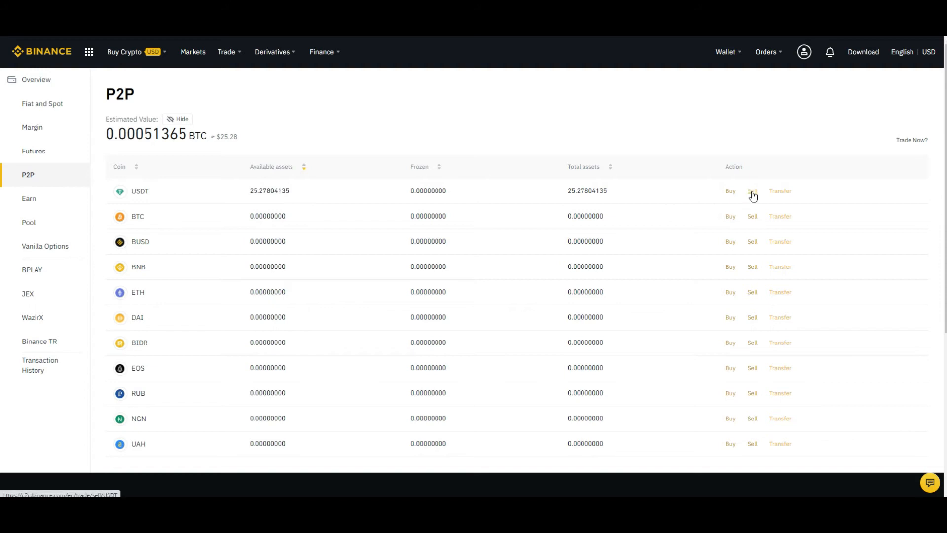
{"action": "left_click", "coordinate": [751, 191]}
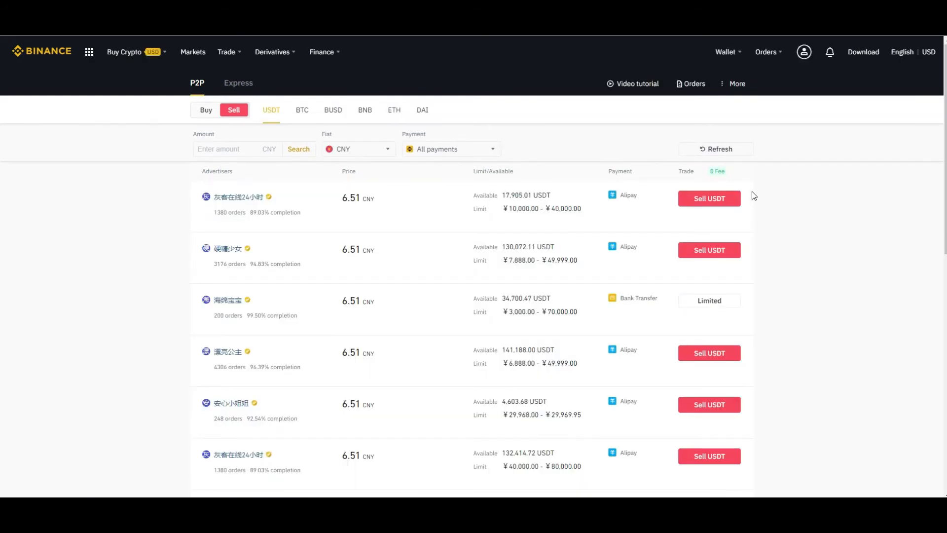
{"action": "mouse_move", "coordinate": [391, 170]}
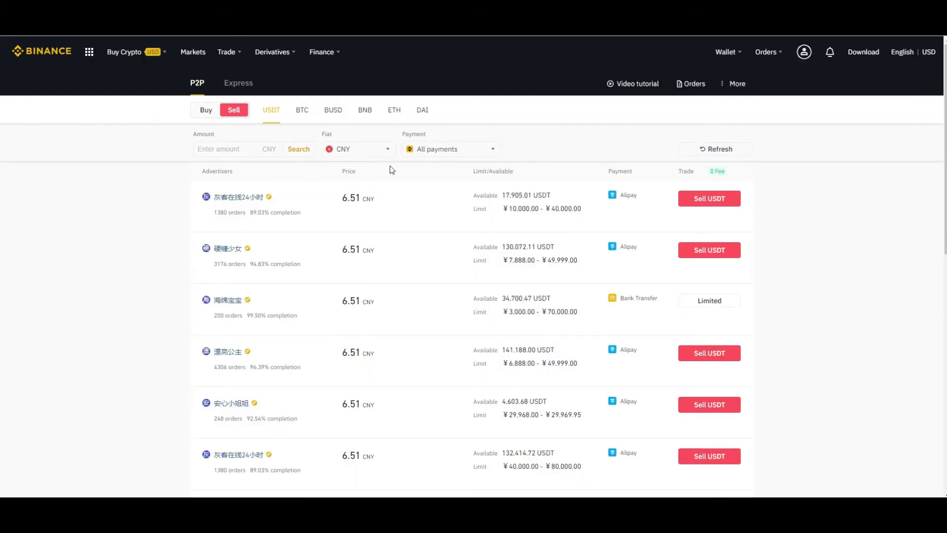
Set the fiat currency to KRW and the amount to 25000
{"action": "left_click", "coordinate": [357, 148]}
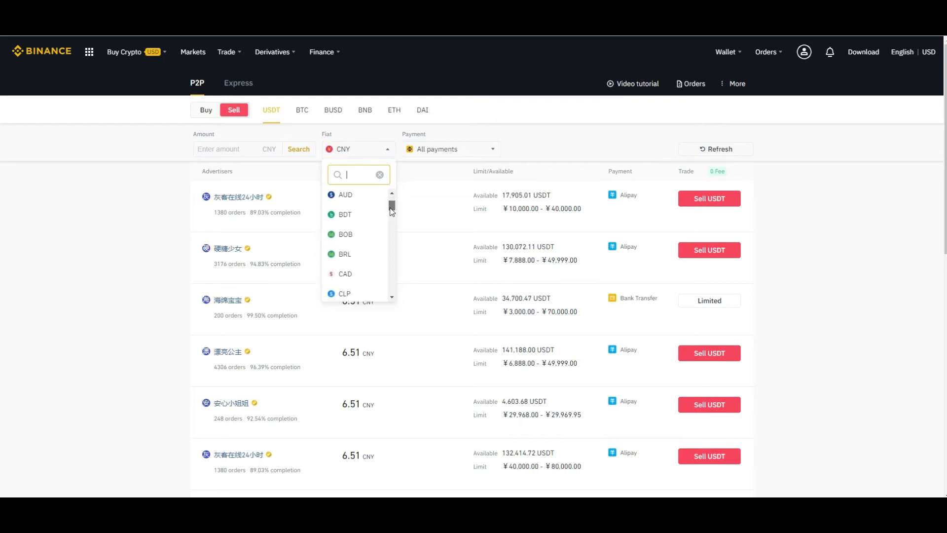
{"action": "scroll", "scroll_direction": "down", "scroll_amount": 3}
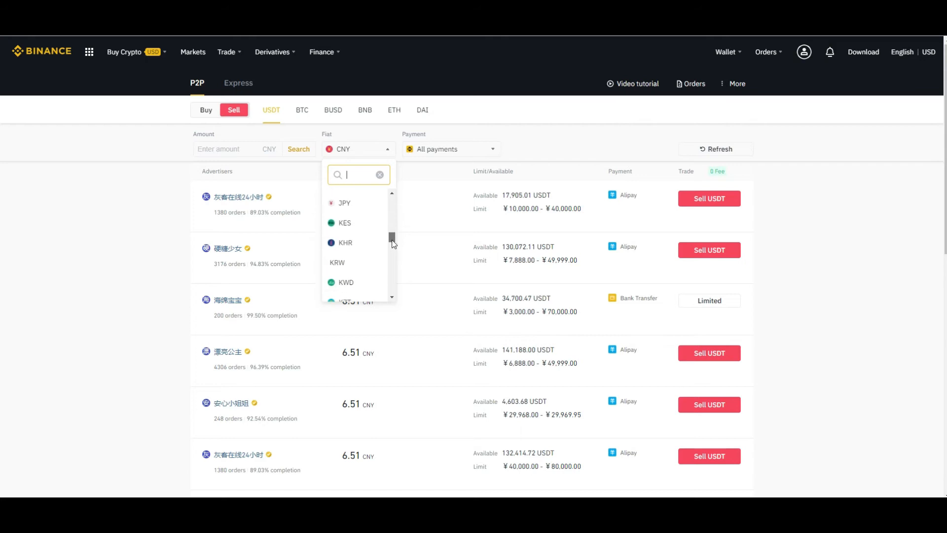
{"action": "scroll", "scroll_direction": "down", "scroll_amount": 3}
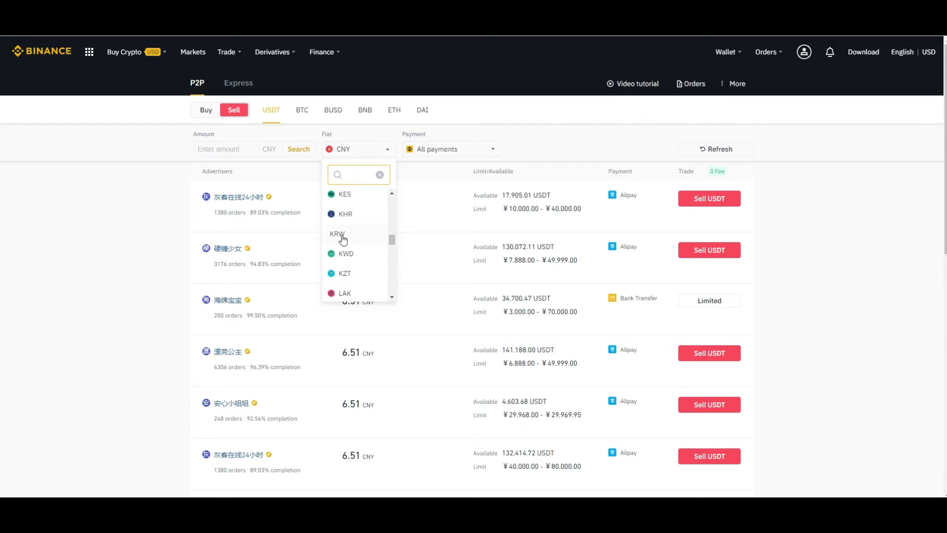
{"action": "left_click", "coordinate": [336, 234]}
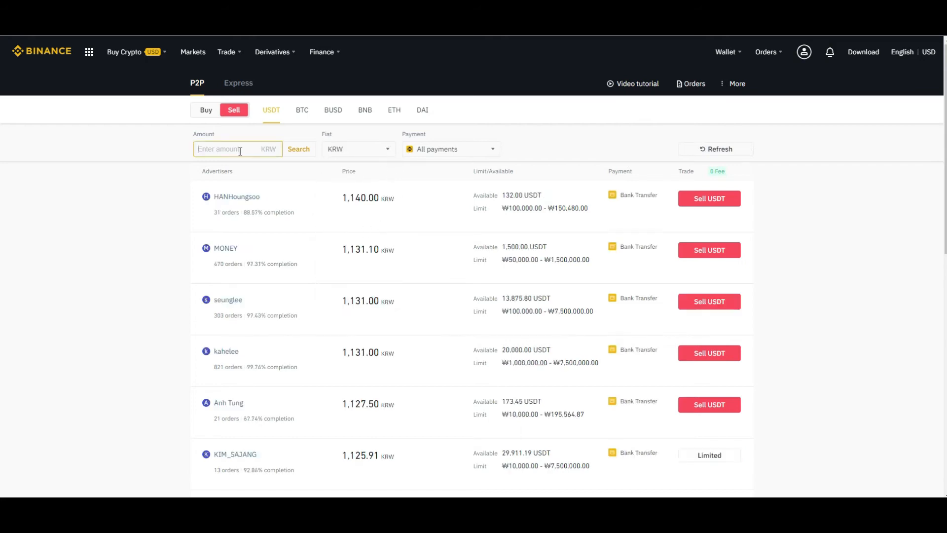
{"action": "type", "text": "25000"}
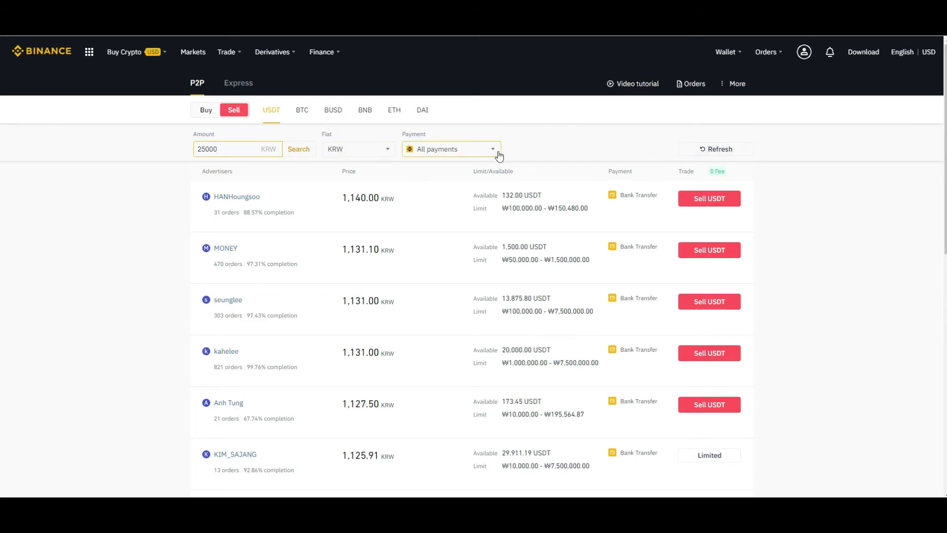
Filter the payment method to Bank Transfer
{"action": "left_click", "coordinate": [450, 149]}
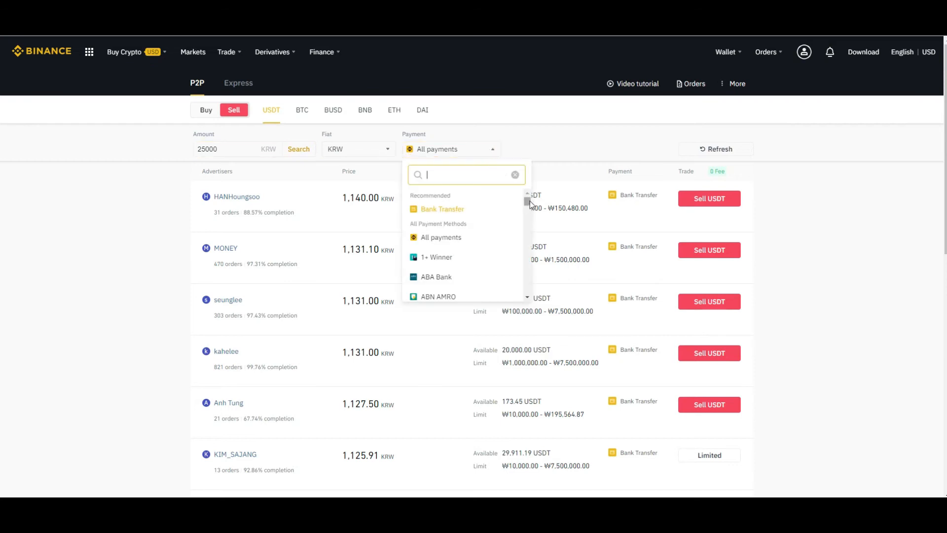
{"action": "scroll", "scroll_direction": "down", "scroll_amount": 3}
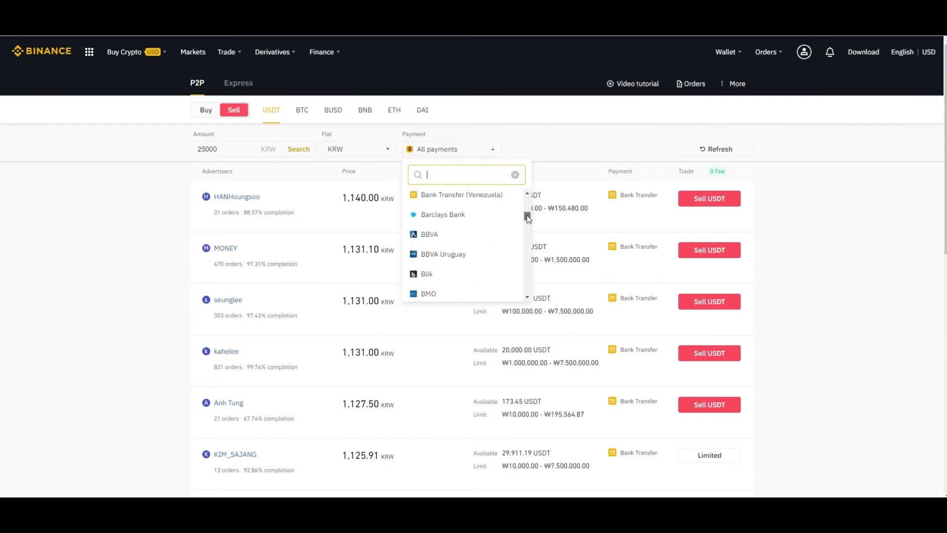
{"action": "scroll", "scroll_direction": "down", "scroll_amount": 3}
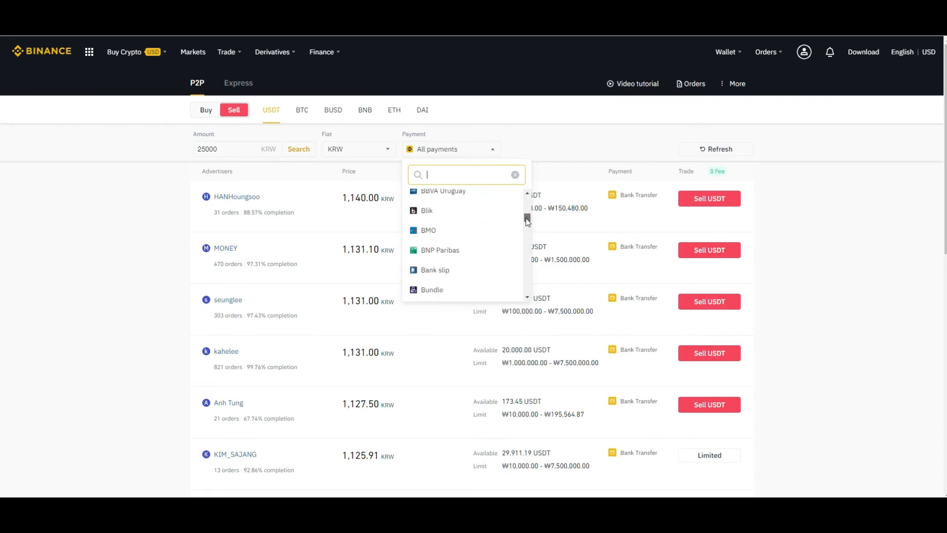
{"action": "scroll", "scroll_direction": "down", "scroll_amount": 3}
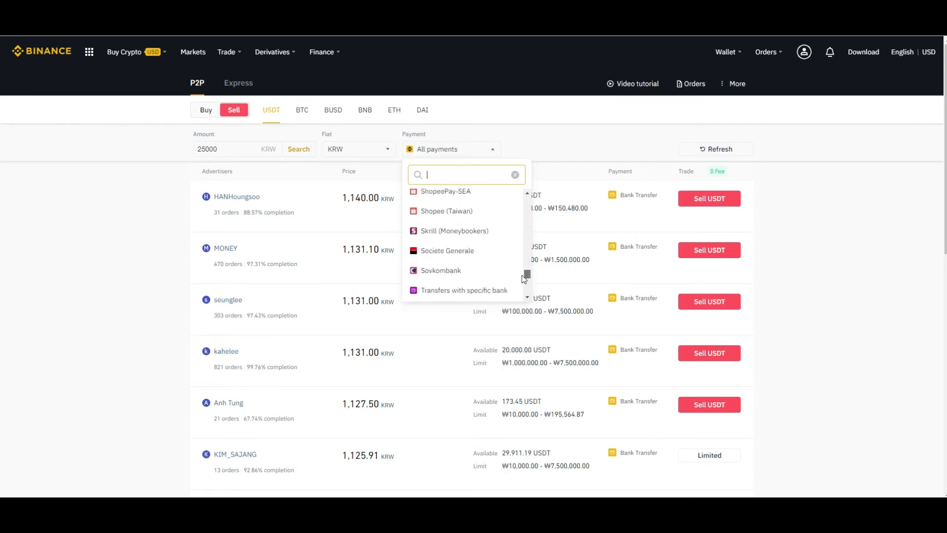
{"action": "scroll", "scroll_direction": "down", "scroll_amount": 3}
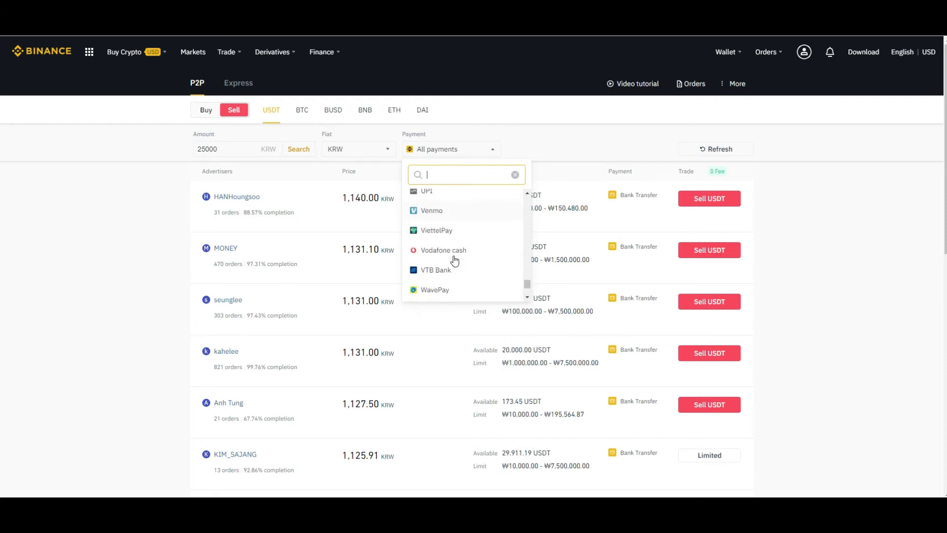
{"action": "scroll", "scroll_direction": "down", "scroll_amount": 3}
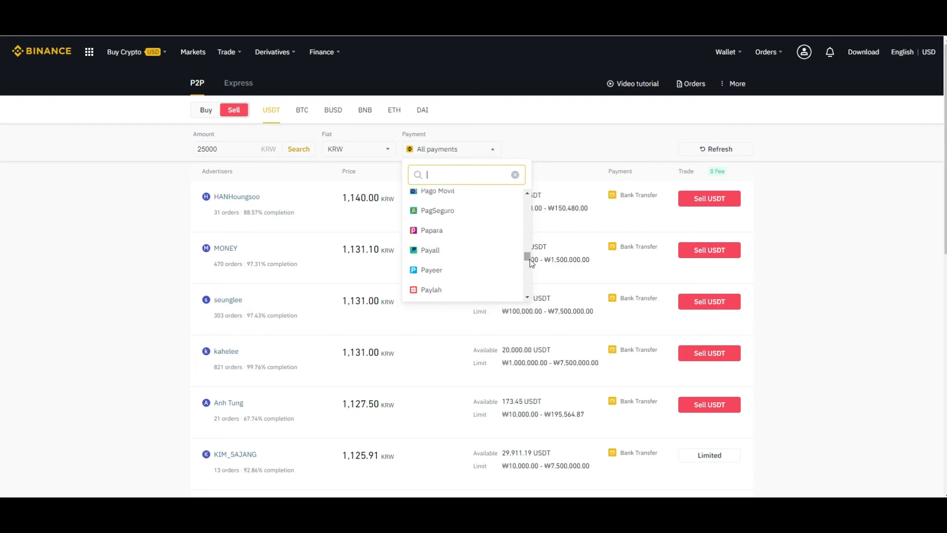
{"action": "left_click", "coordinate": [447, 148]}
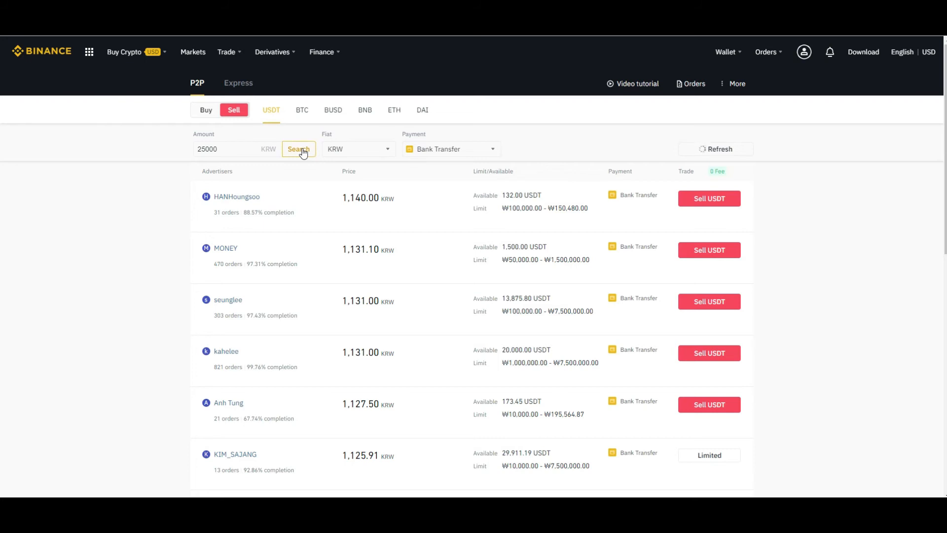
{"action": "left_click", "coordinate": [298, 149]}
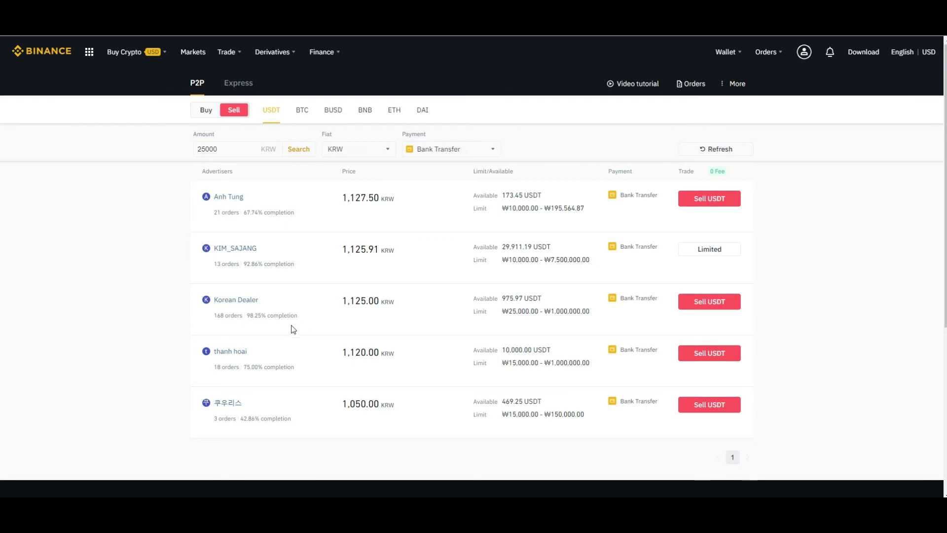
{"action": "mouse_move", "coordinate": [589, 329]}
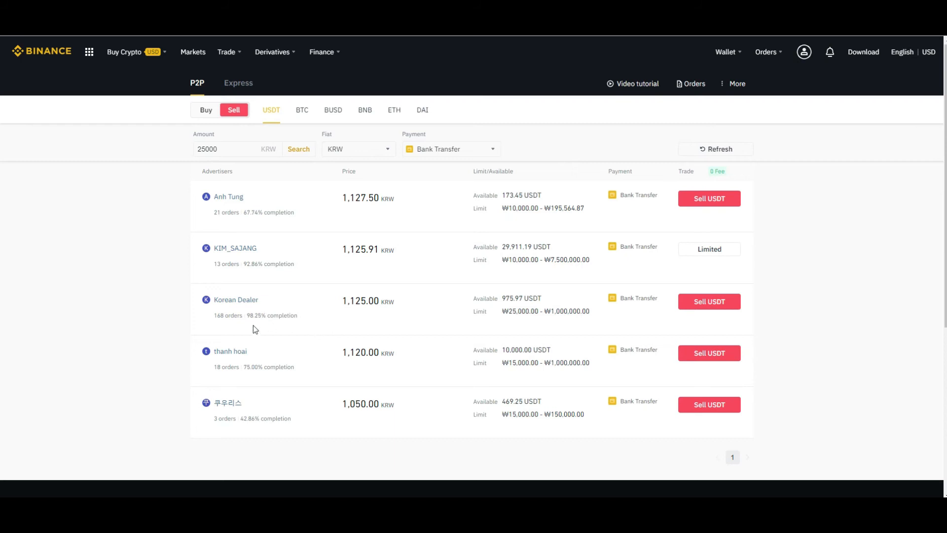
{"action": "mouse_move", "coordinate": [371, 333]}
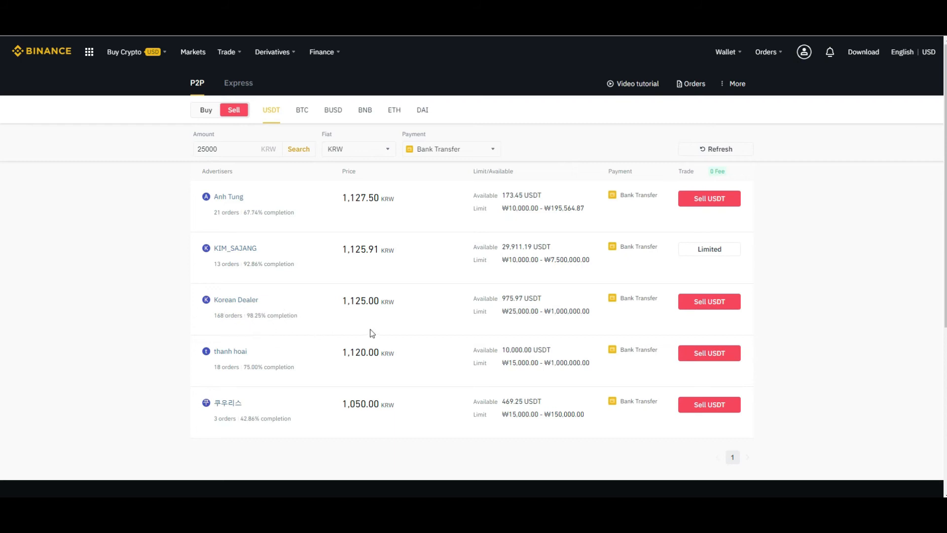
{"action": "mouse_move", "coordinate": [352, 319]}
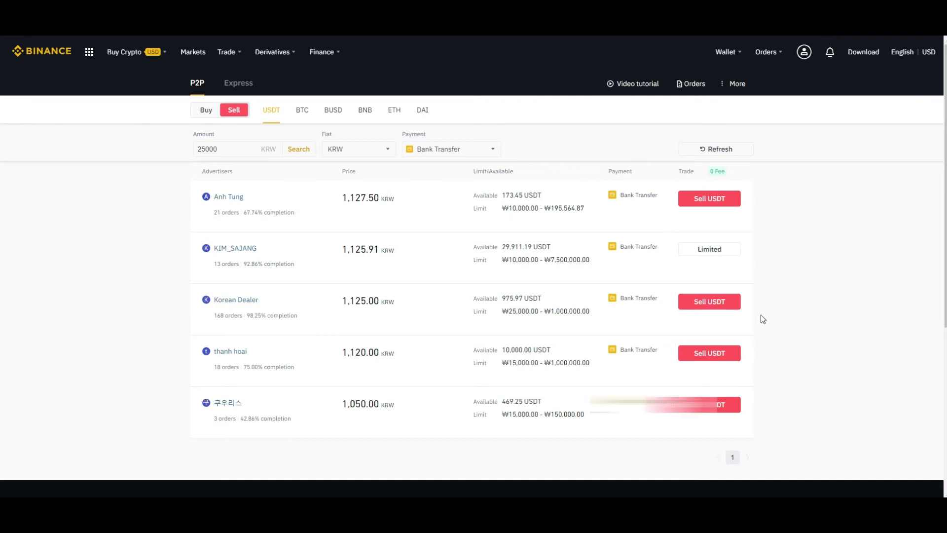
Open the dealer's 1,125.00 KRW sell offer and enter the full 25.27 USDT balance
{"action": "left_click", "coordinate": [708, 302]}
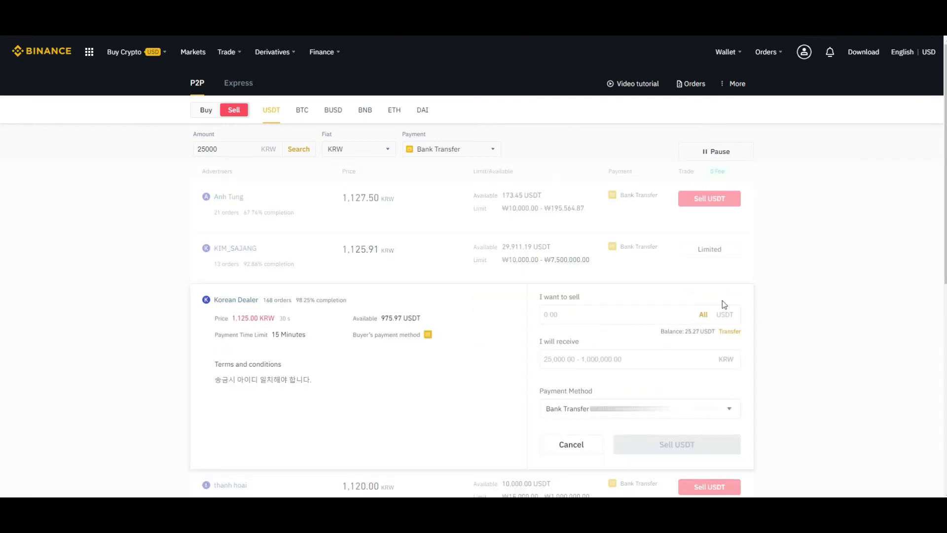
{"action": "mouse_move", "coordinate": [791, 304]}
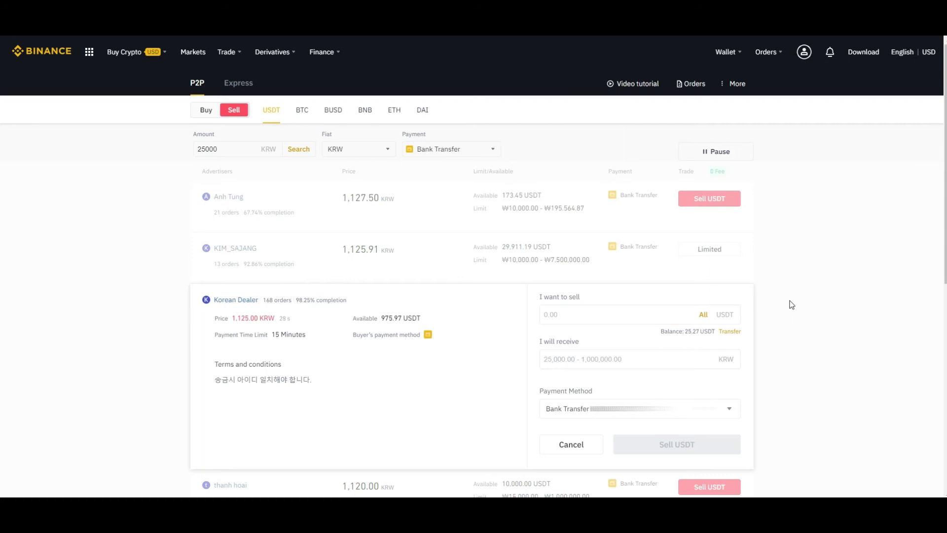
{"action": "left_click", "coordinate": [622, 314]}
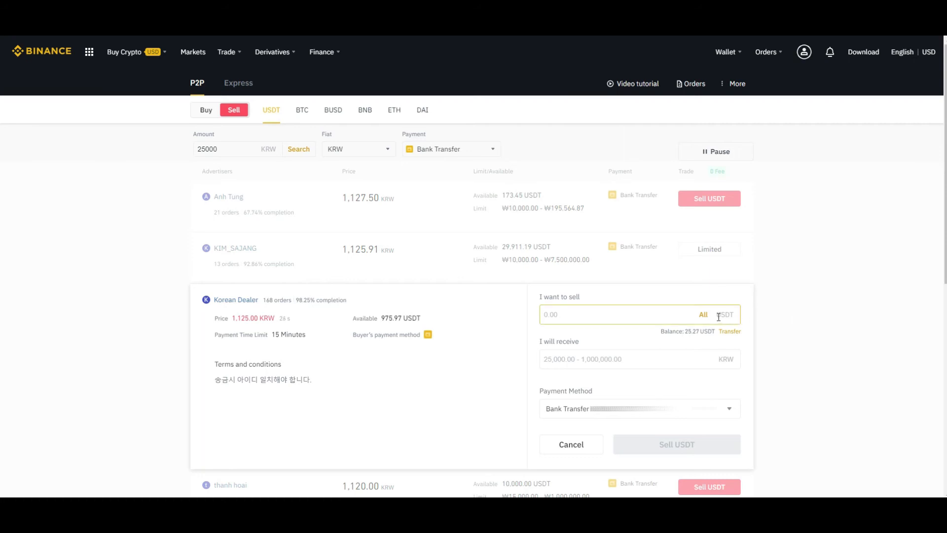
{"action": "left_click", "coordinate": [703, 314]}
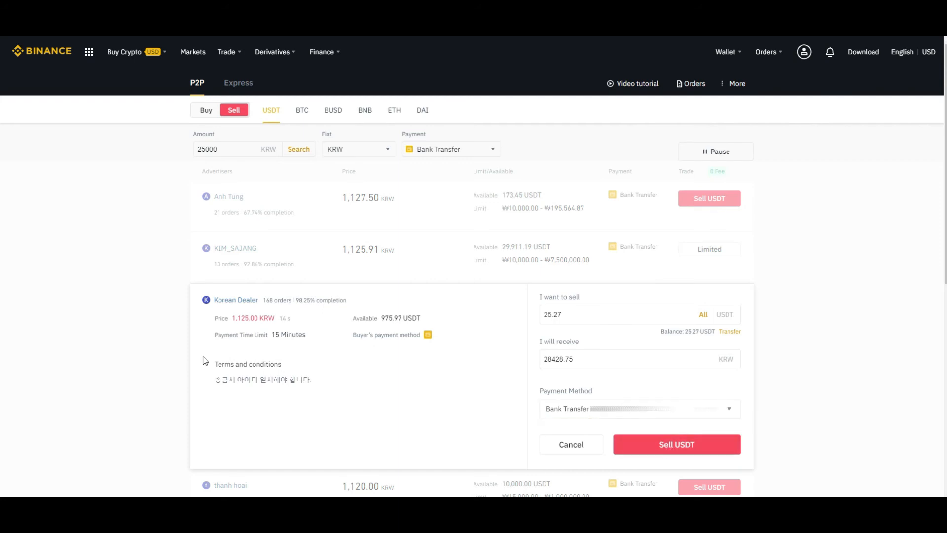
Translate the Korean terms to English and place the 28,428.75 KRW sell order
{"action": "triple_click", "coordinate": [262, 379]}
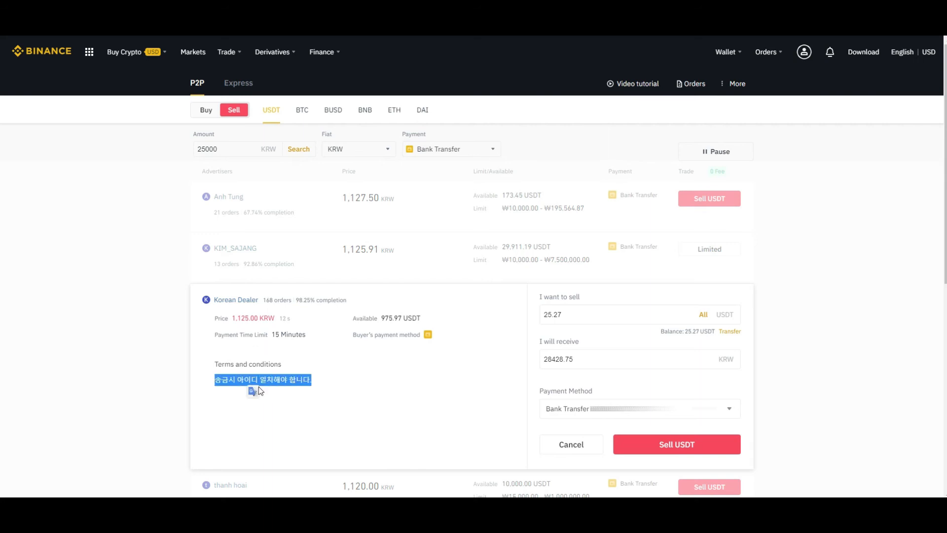
{"action": "left_click", "coordinate": [252, 390]}
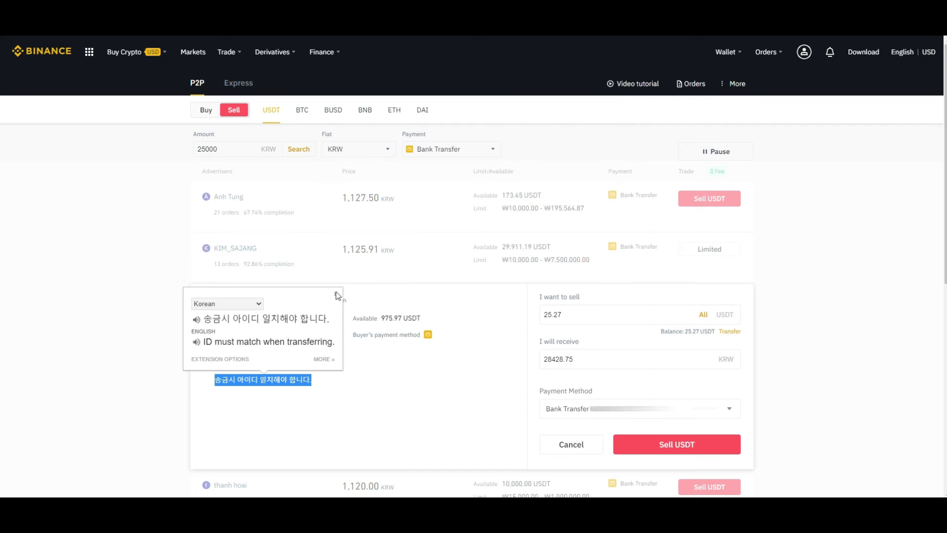
{"action": "mouse_move", "coordinate": [676, 444]}
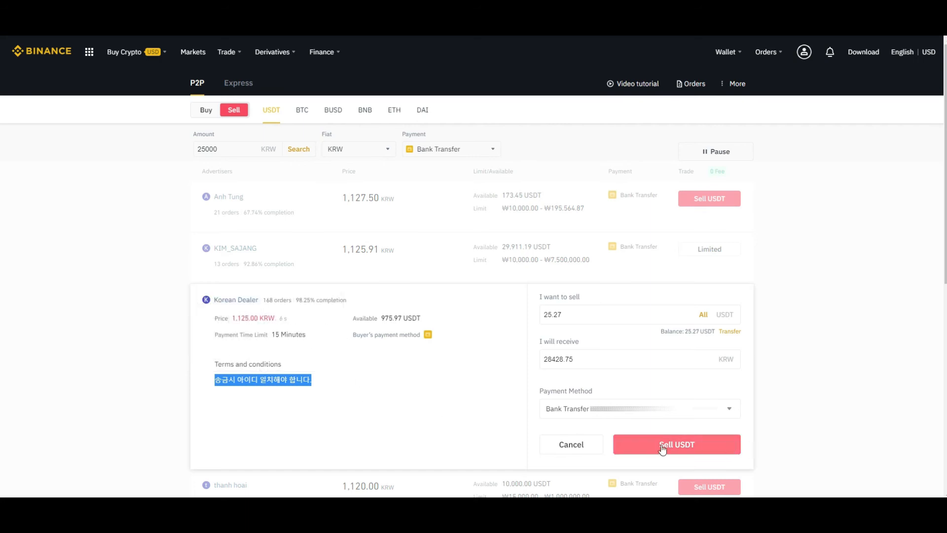
{"action": "left_click", "coordinate": [676, 444]}
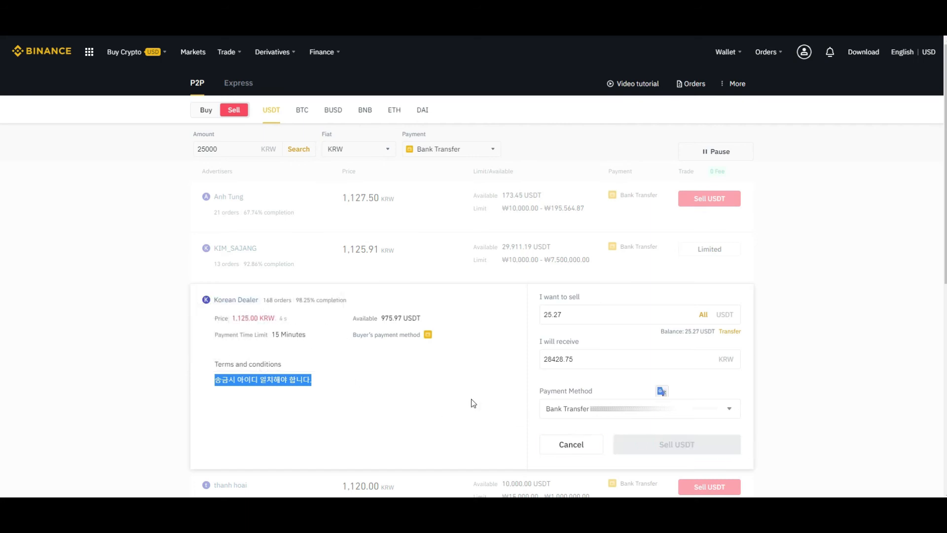
Wait on the 25.27 USDT sell order until the buyer pays, then view the release section
{"action": "left_click", "coordinate": [676, 443]}
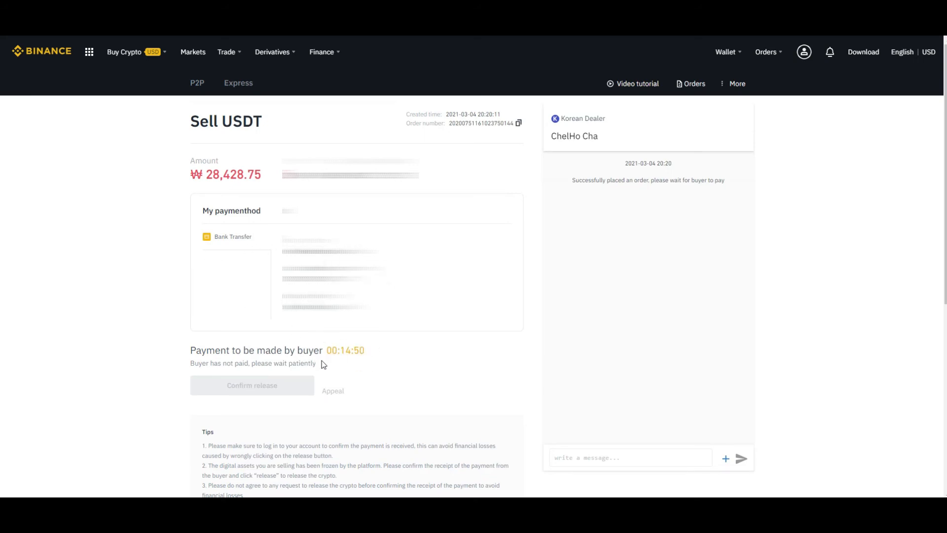
{"action": "mouse_move", "coordinate": [406, 361]}
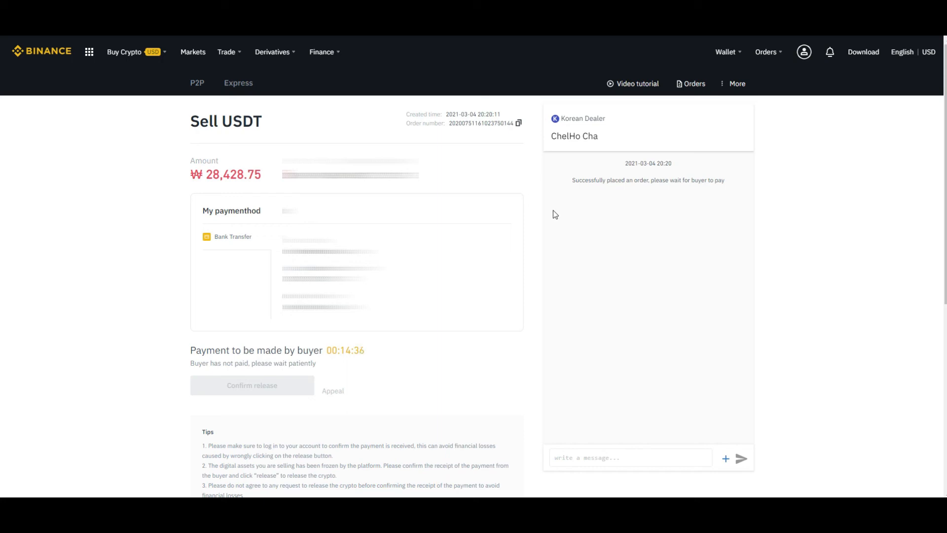
{"action": "mouse_move", "coordinate": [611, 167]}
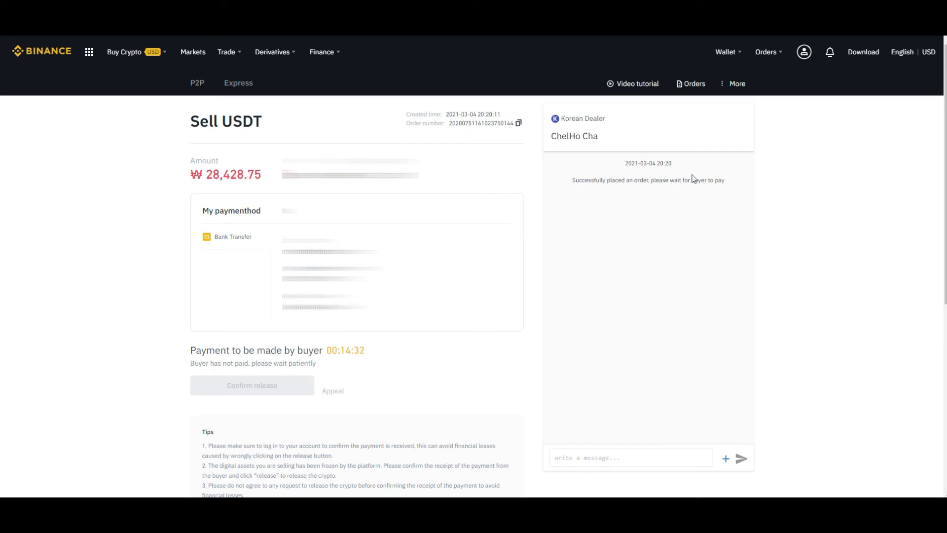
{"action": "mouse_move", "coordinate": [428, 388]}
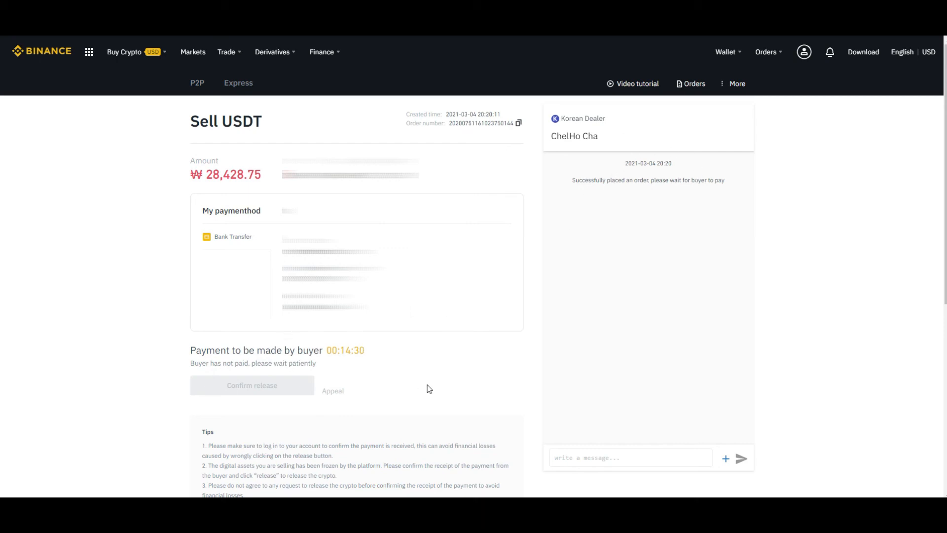
{"action": "scroll", "scroll_direction": "down", "scroll_amount": 3}
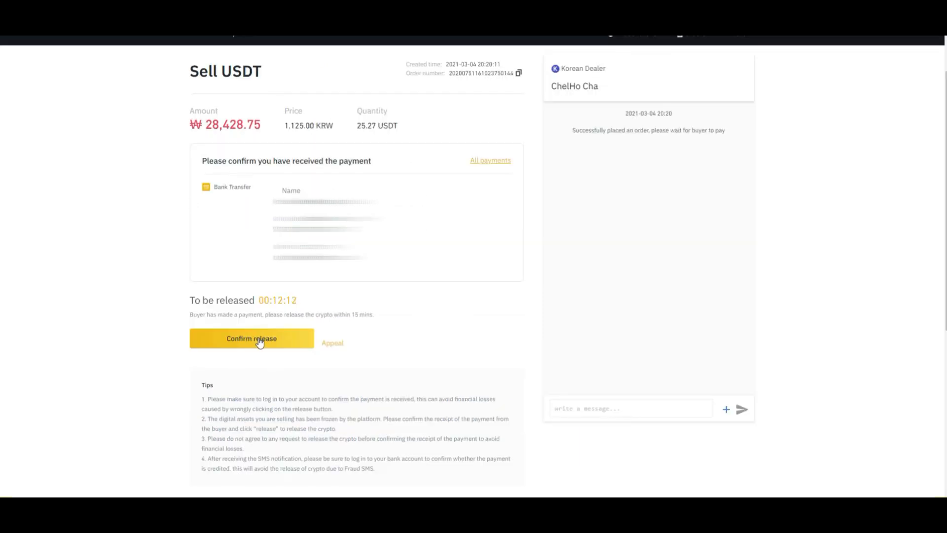
Confirm the payment was correct and approve releasing the 25.27 USDT
{"action": "left_click", "coordinate": [251, 338]}
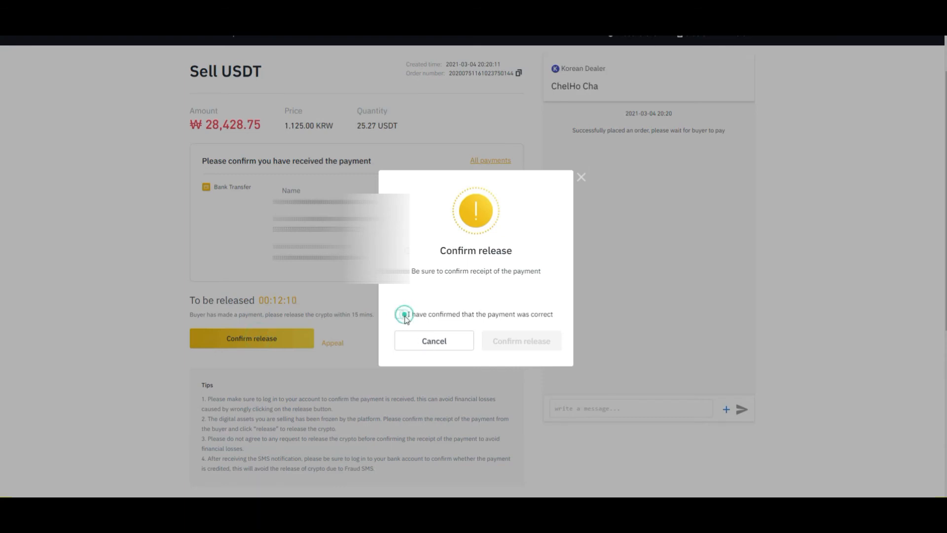
{"action": "left_click", "coordinate": [399, 313]}
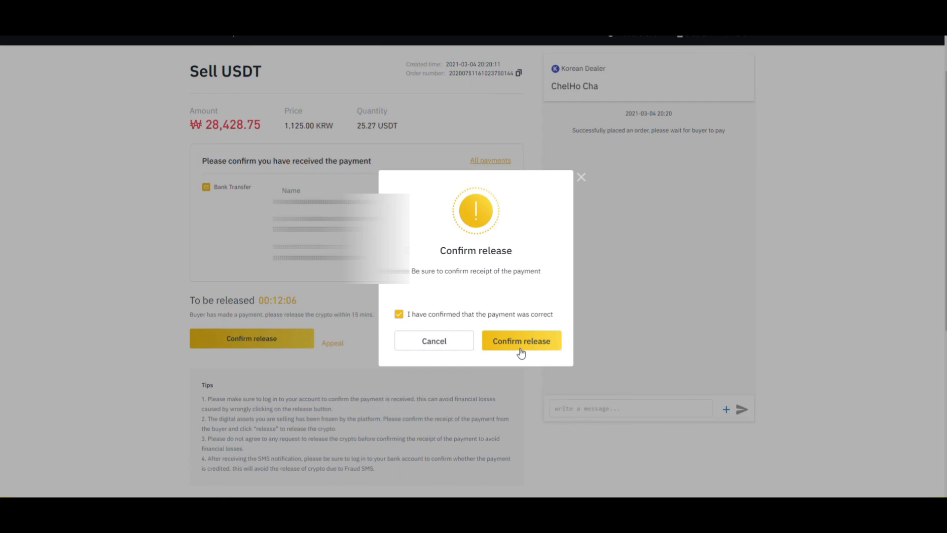
{"action": "left_click", "coordinate": [519, 340]}
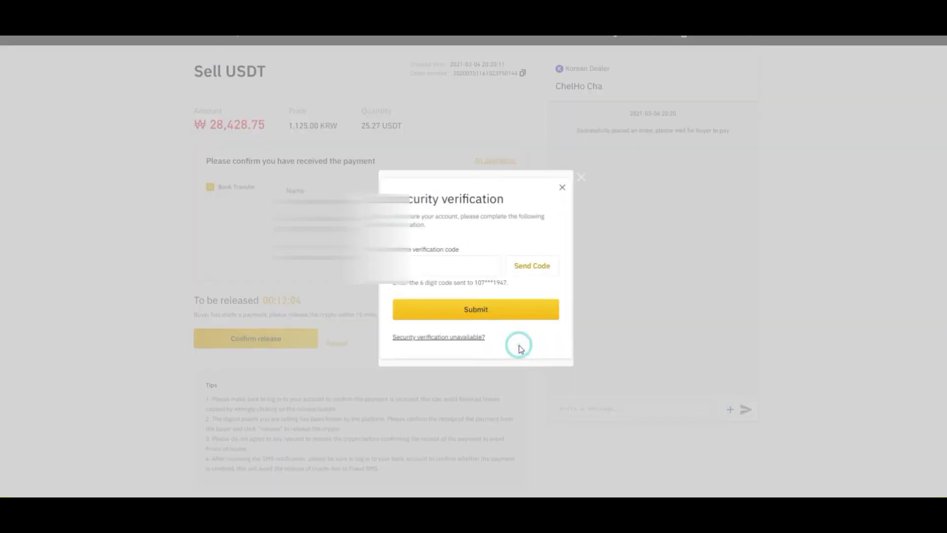
Request the SMS code and submit it to release the USDT and complete the order
{"action": "left_click", "coordinate": [530, 265]}
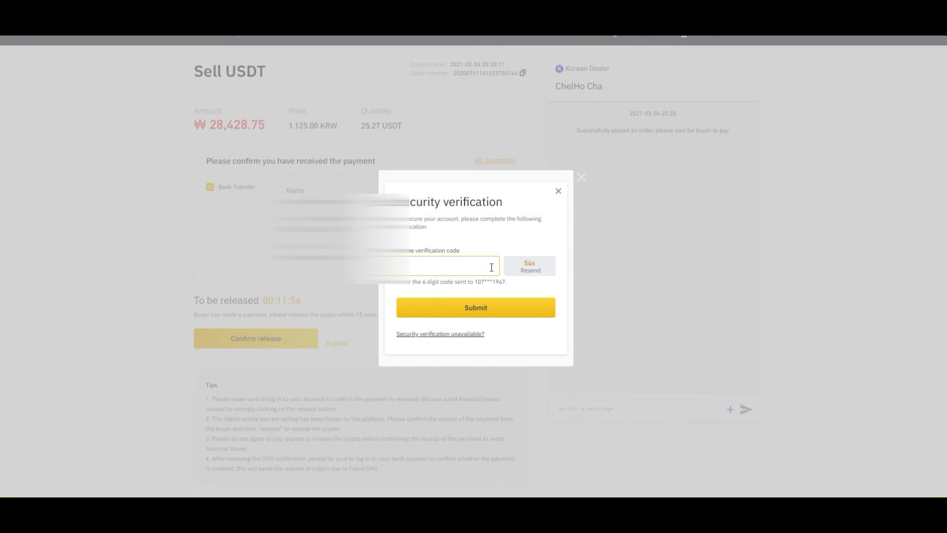
{"action": "mouse_move", "coordinate": [431, 271]}
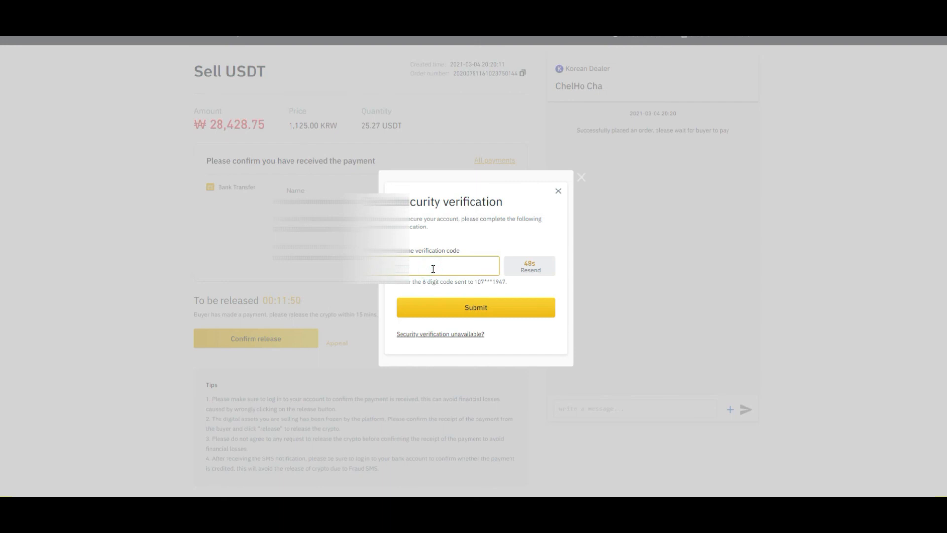
{"action": "type", "text": "345"}
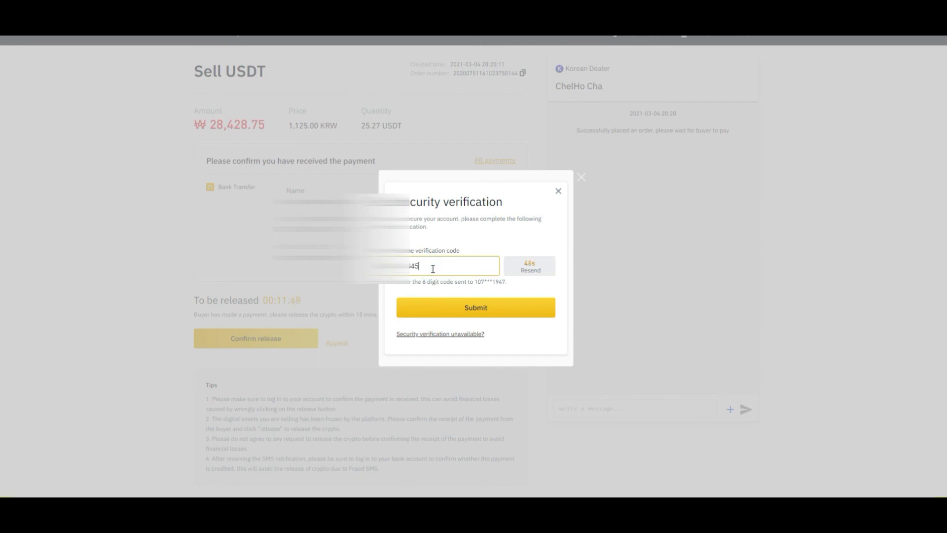
{"action": "left_click", "coordinate": [476, 307]}
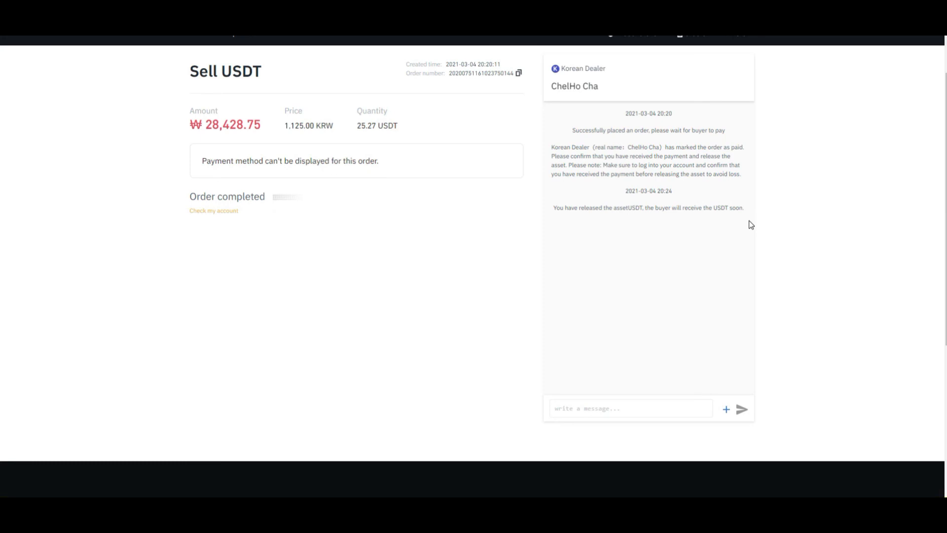
{"action": "mouse_move", "coordinate": [748, 227]}
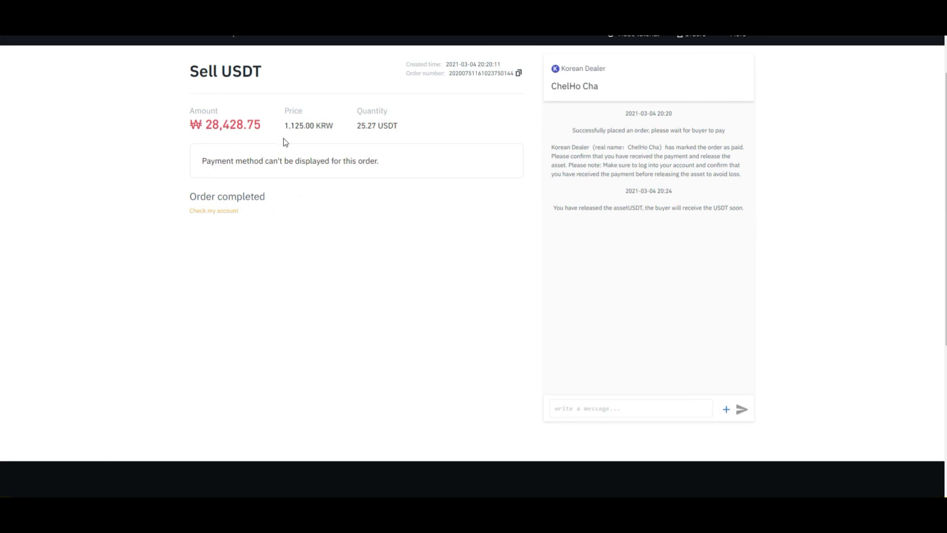
{"action": "mouse_move", "coordinate": [197, 221]}
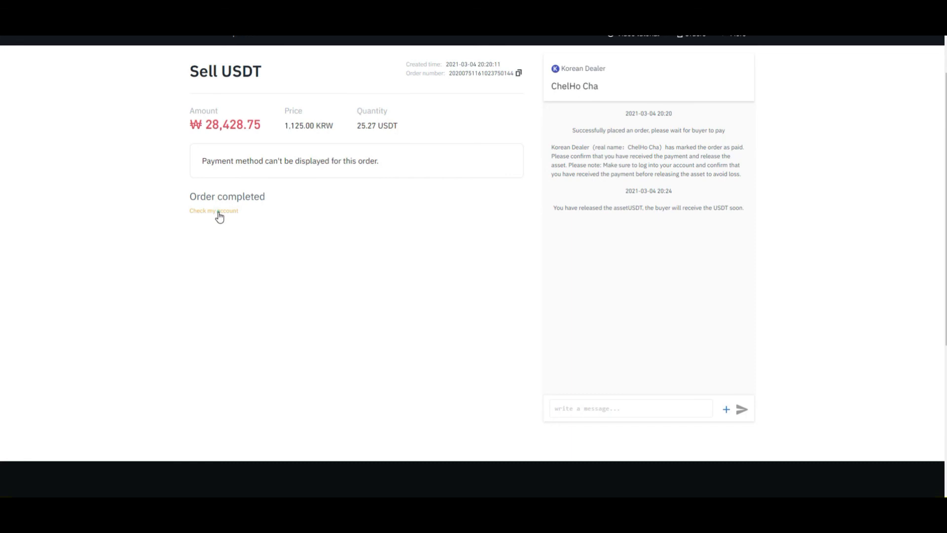
Go to the P2P wallet and reveal balances showing 0.00804135 USDT remaining
{"action": "left_click", "coordinate": [213, 211]}
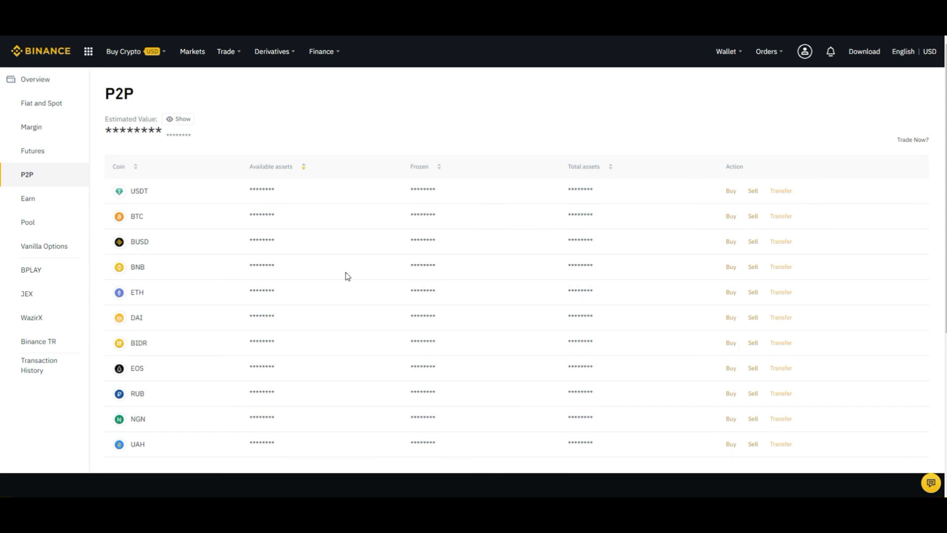
{"action": "left_click", "coordinate": [178, 118]}
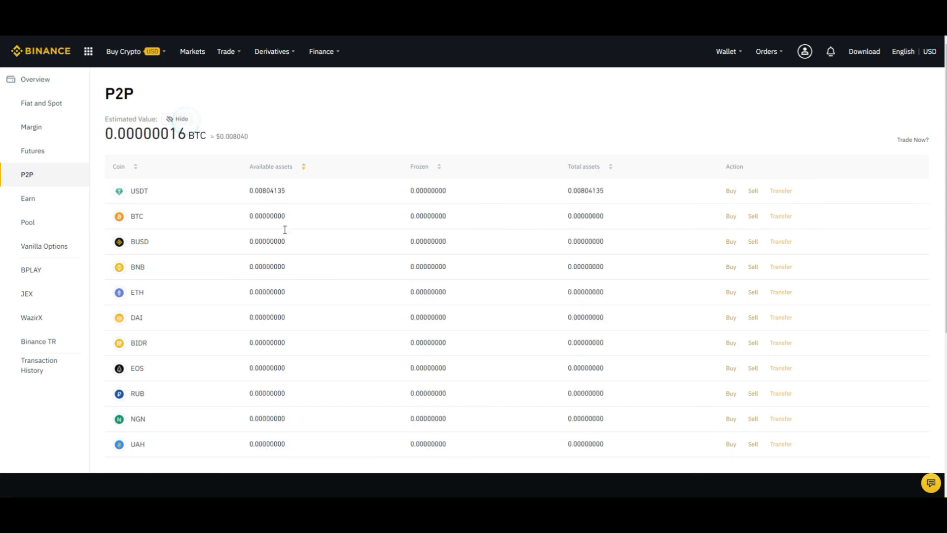